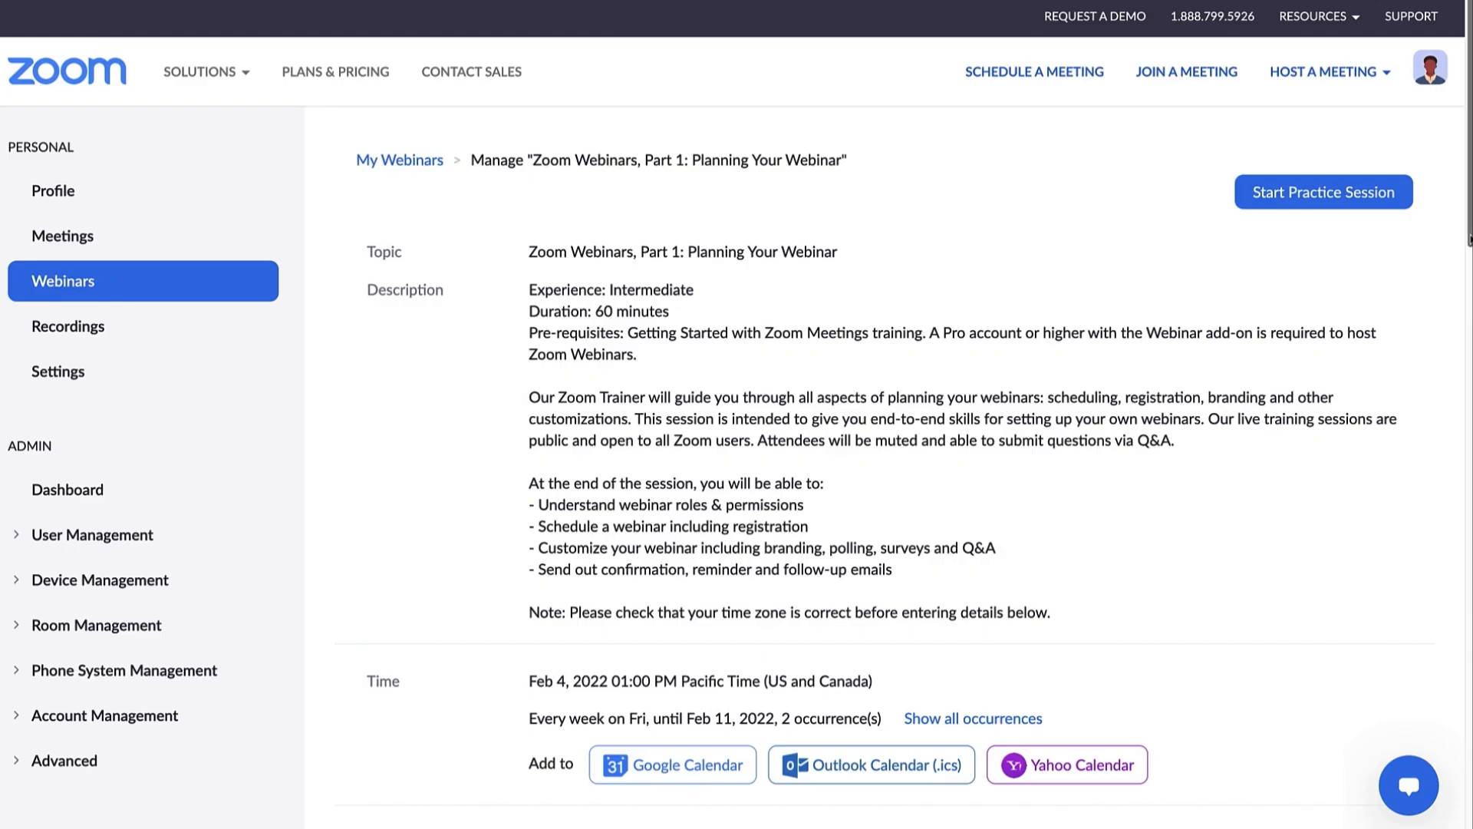
# Scroll the Manage webinar page down to the invitation, registration and attendee sections
pyautogui.scroll(-3)
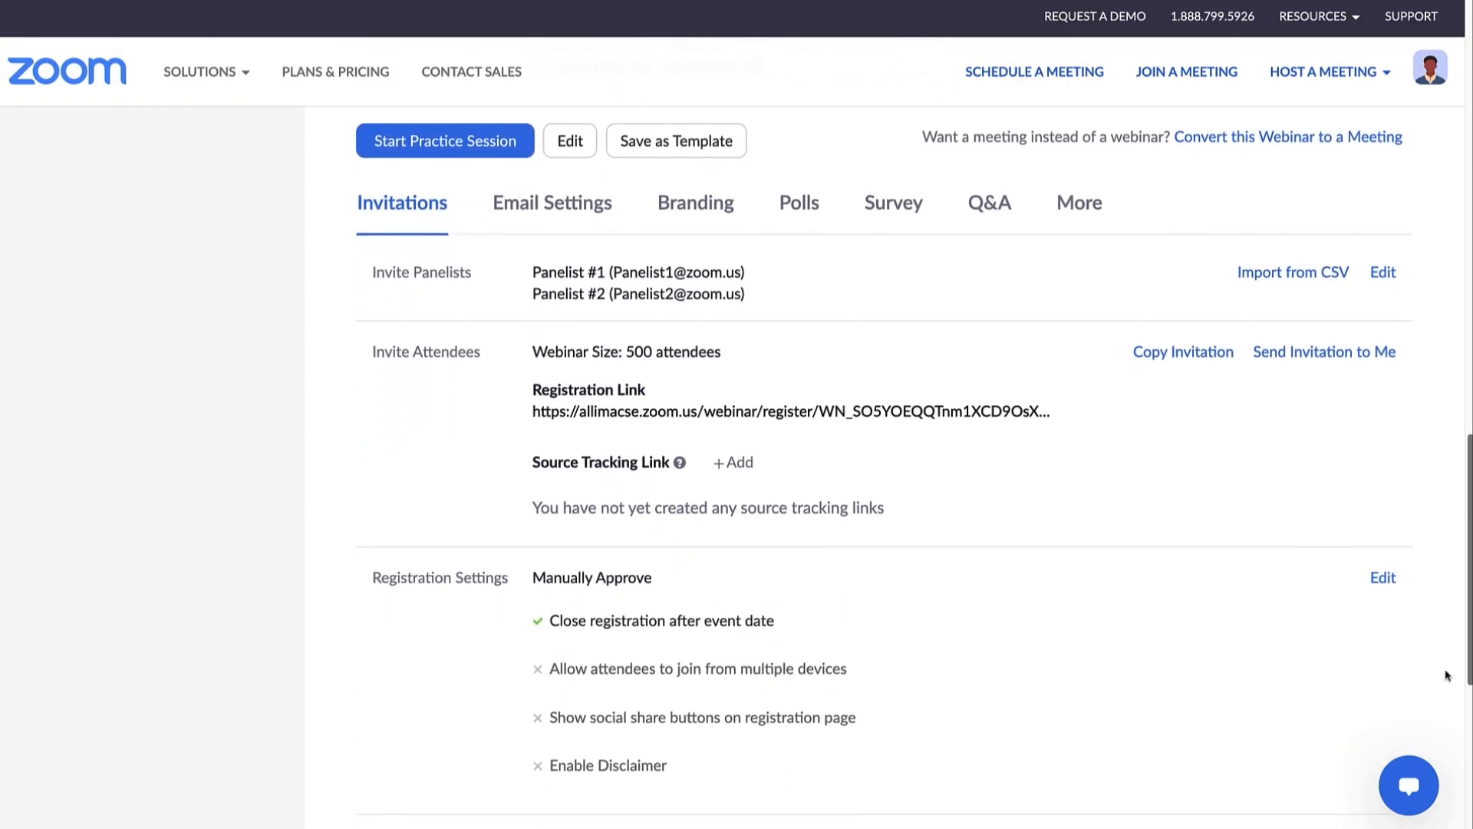
pyautogui.scroll(-3)
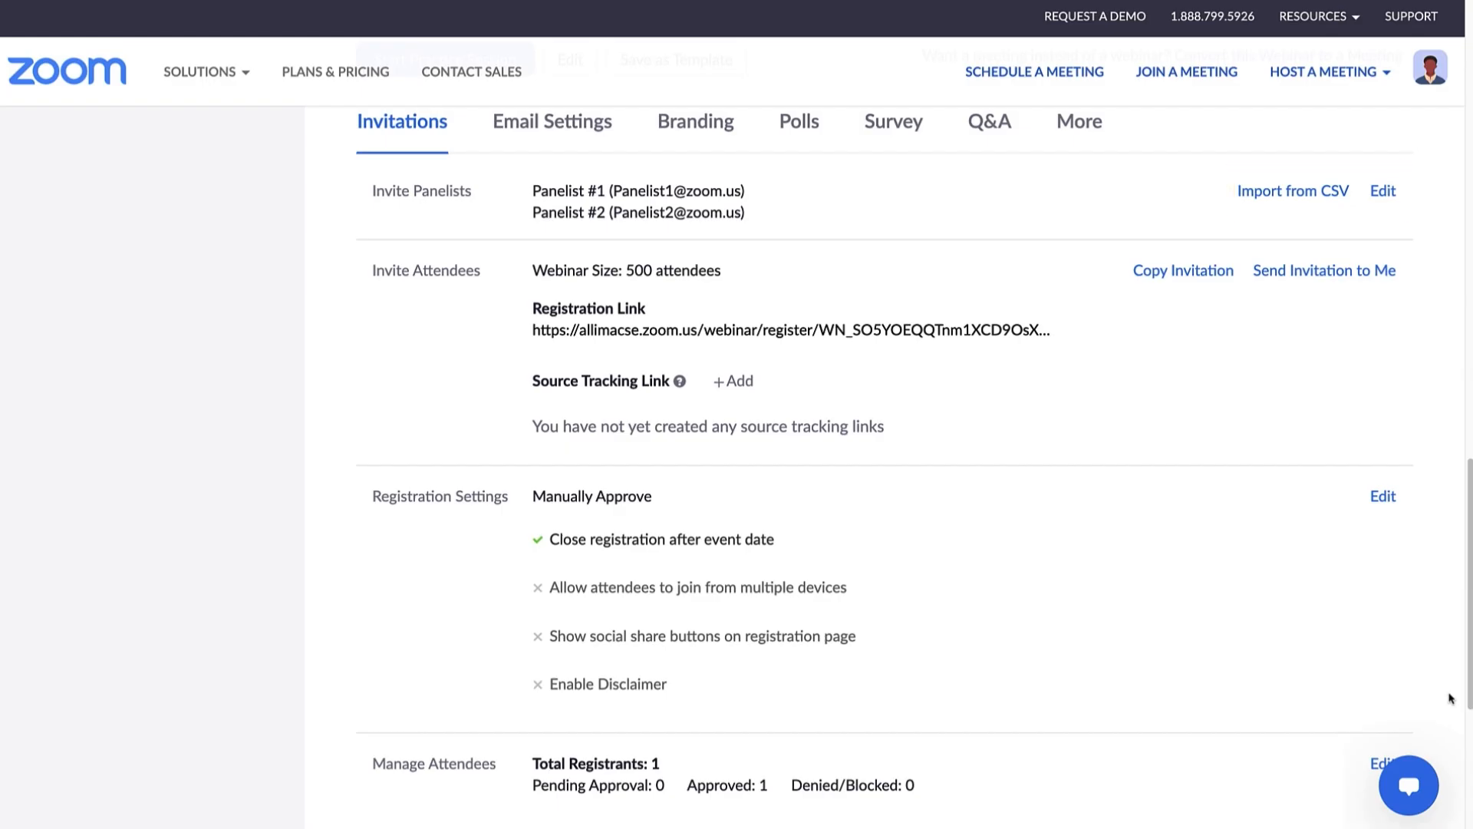
pyautogui.moveTo(1292, 193)
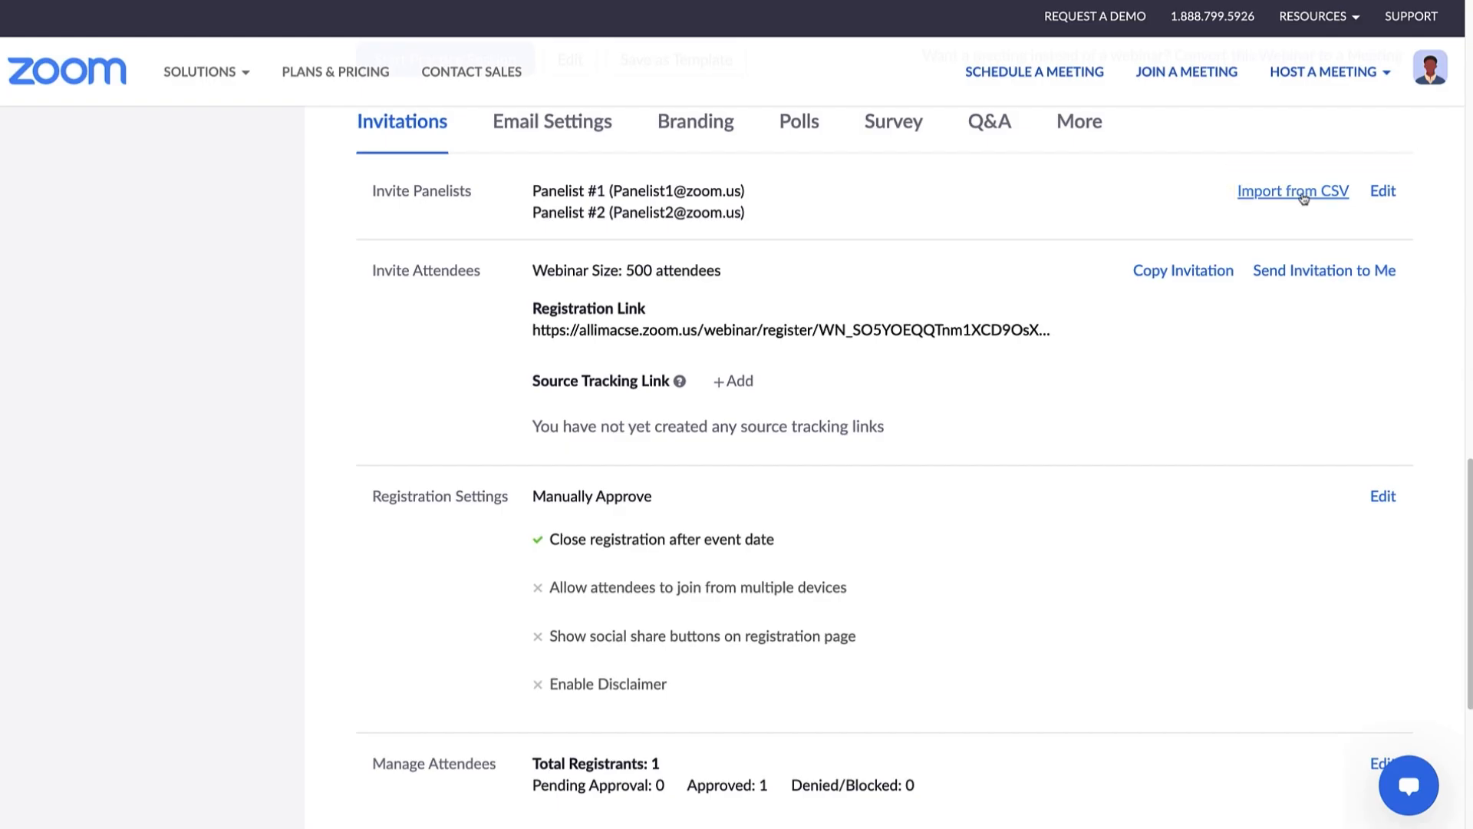
pyautogui.click(1294, 191)
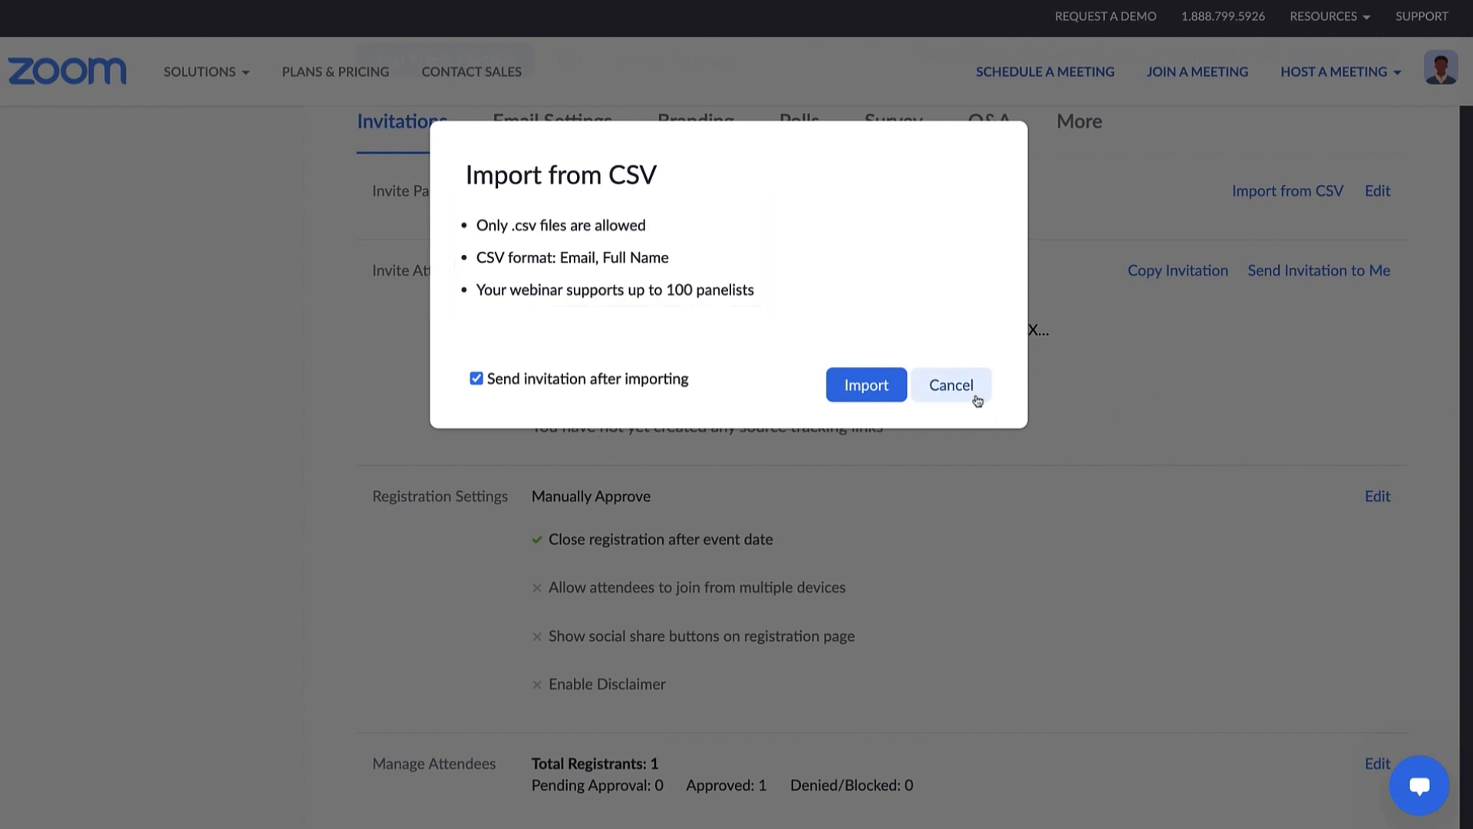
pyautogui.click(950, 385)
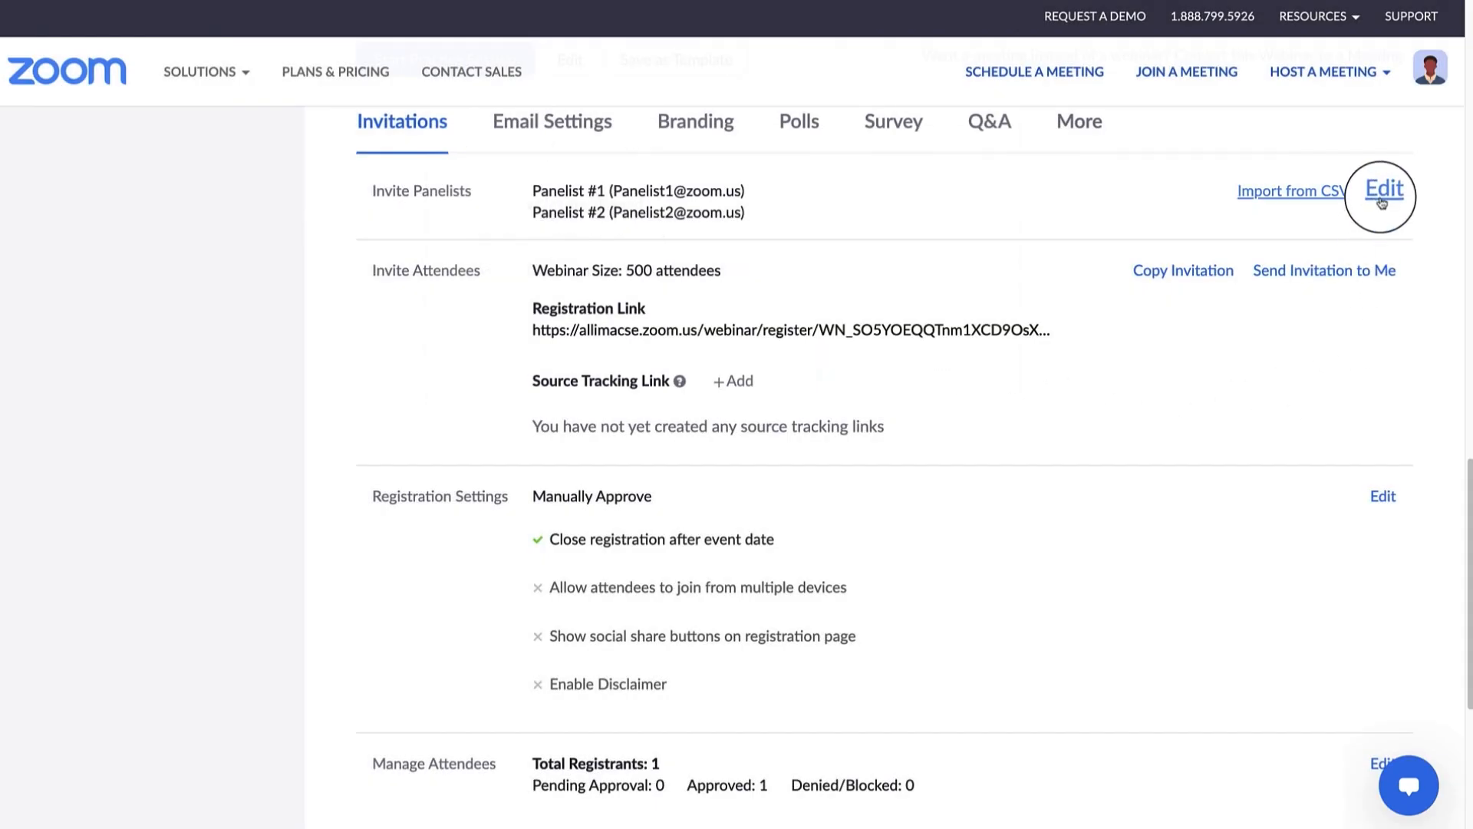
pyautogui.click(1382, 191)
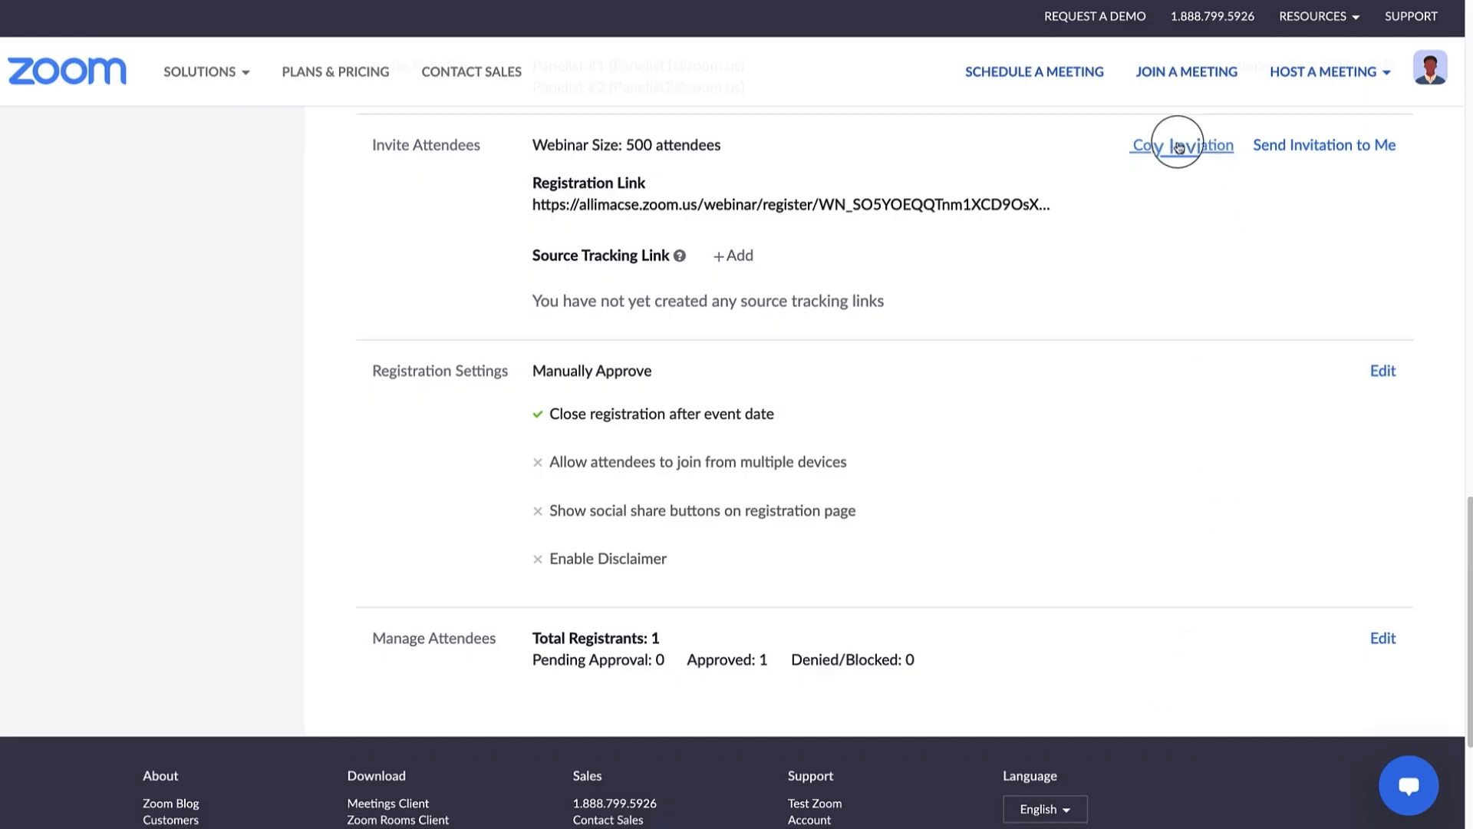
# Copy the attendee invitation text to the clipboard and close the invitation window
pyautogui.click(1182, 145)
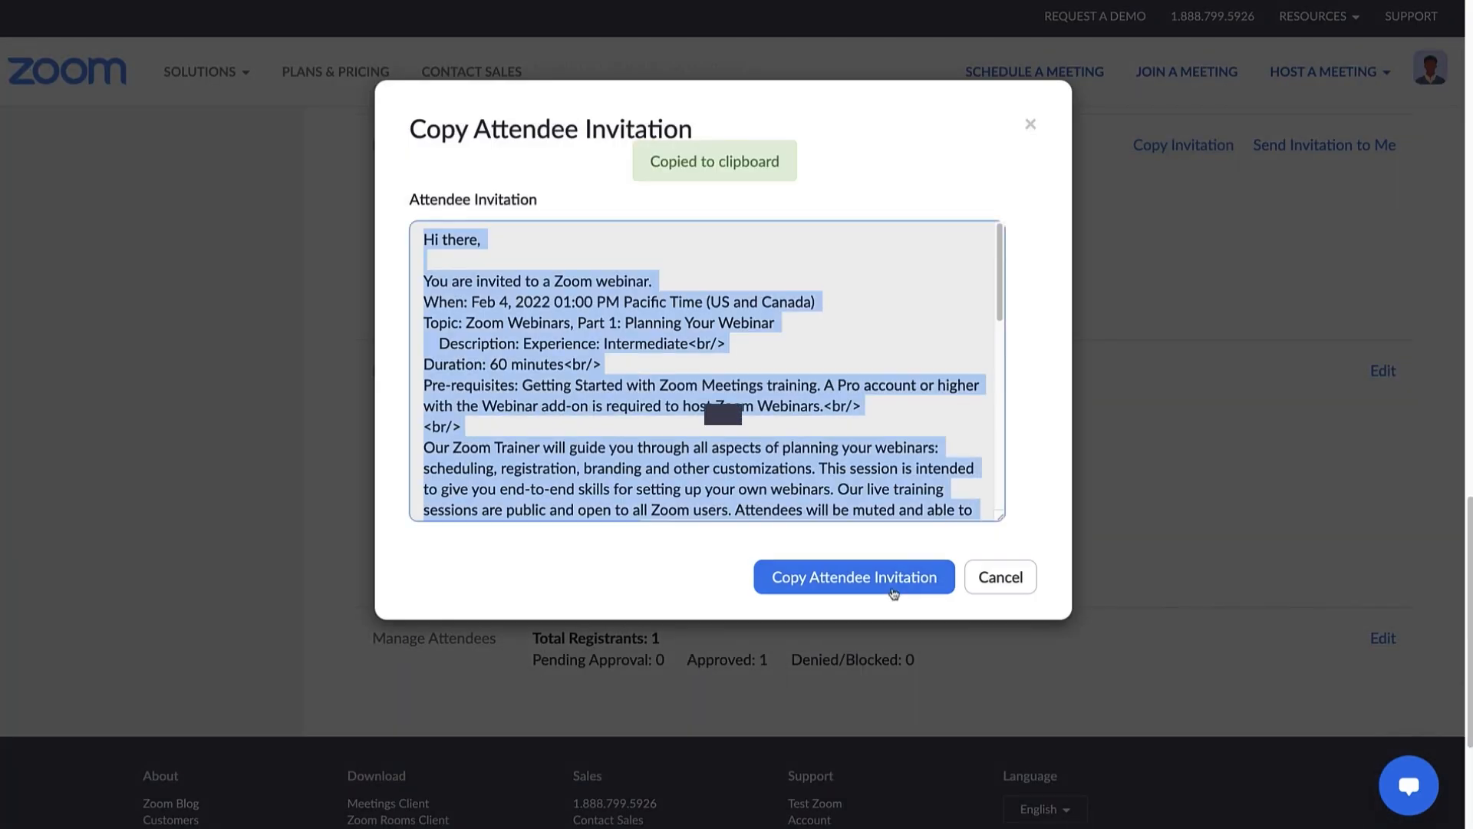
pyautogui.click(853, 576)
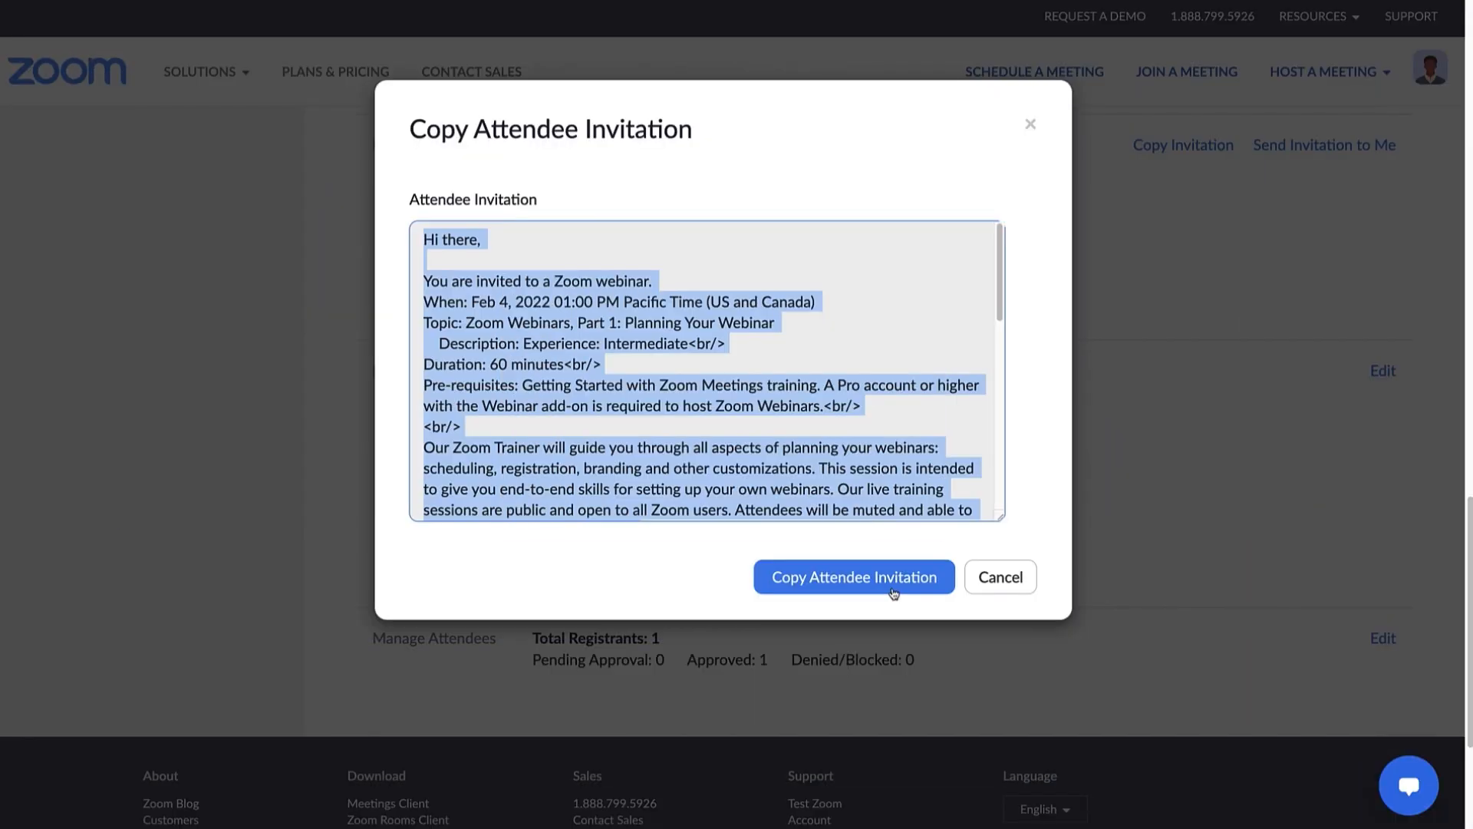
pyautogui.click(854, 577)
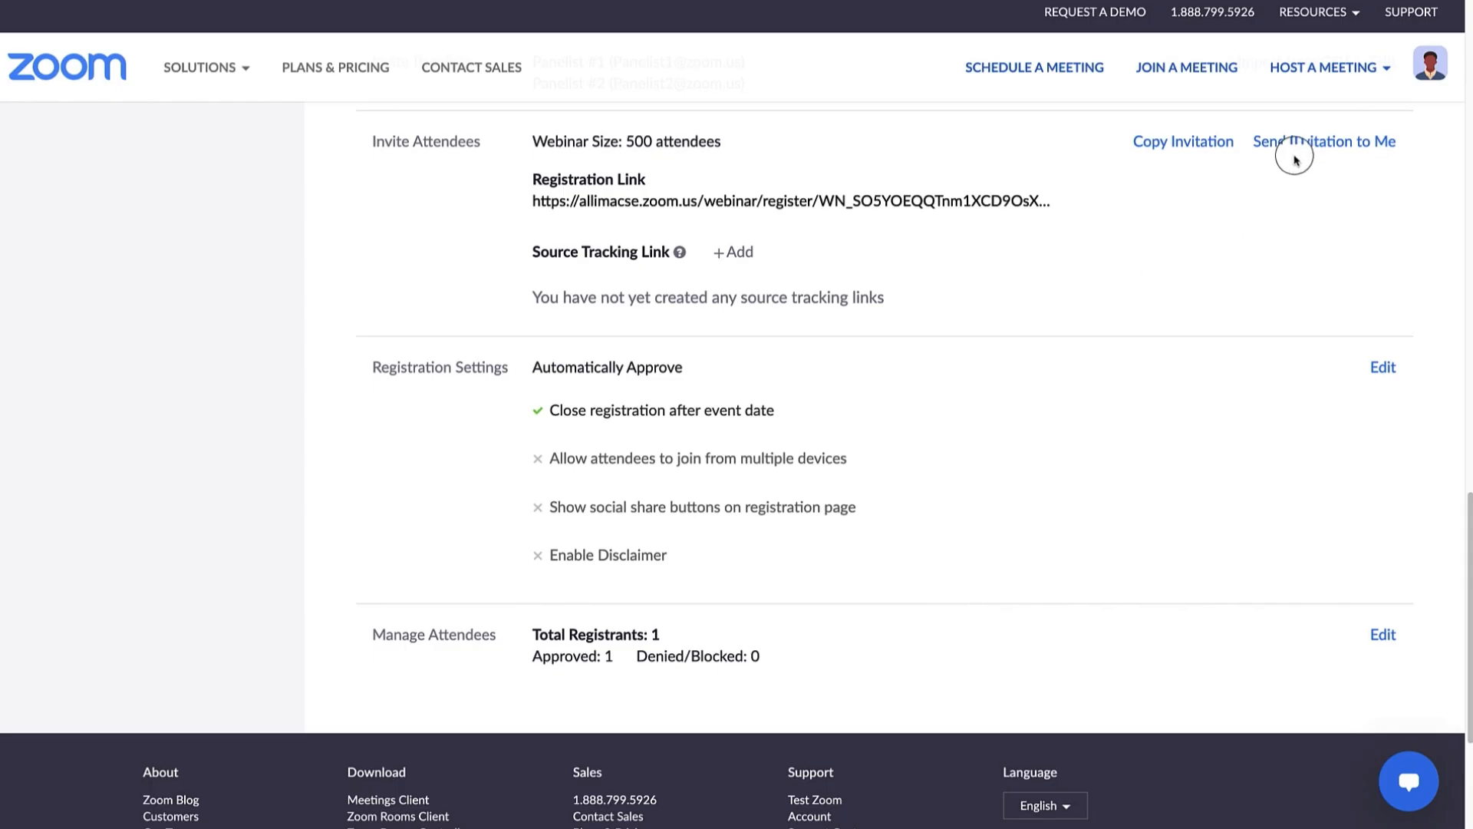
# Email the attendee invitation to yourself and dismiss the confirmation popup
pyautogui.click(1322, 141)
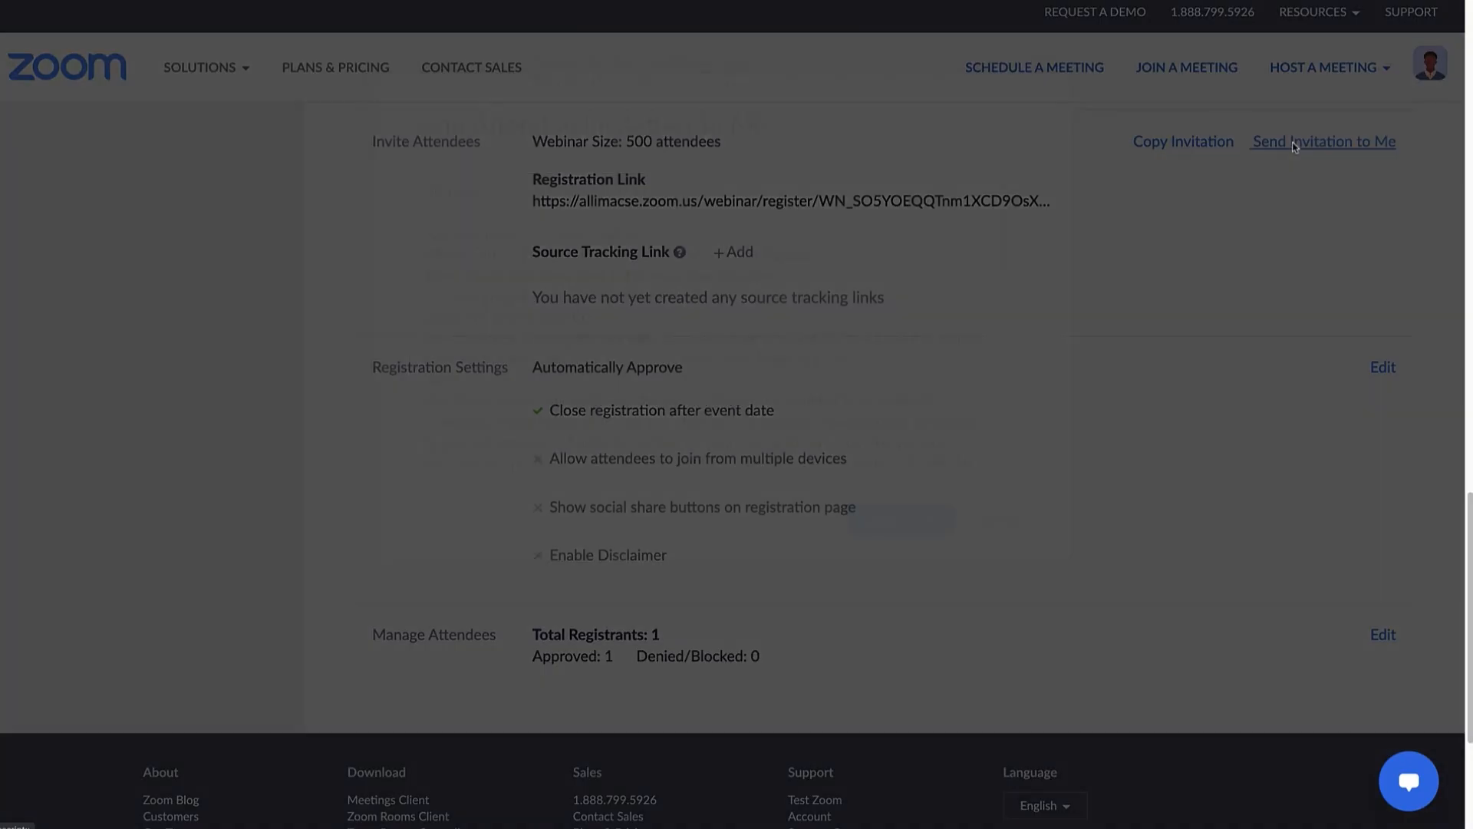
pyautogui.click(1322, 141)
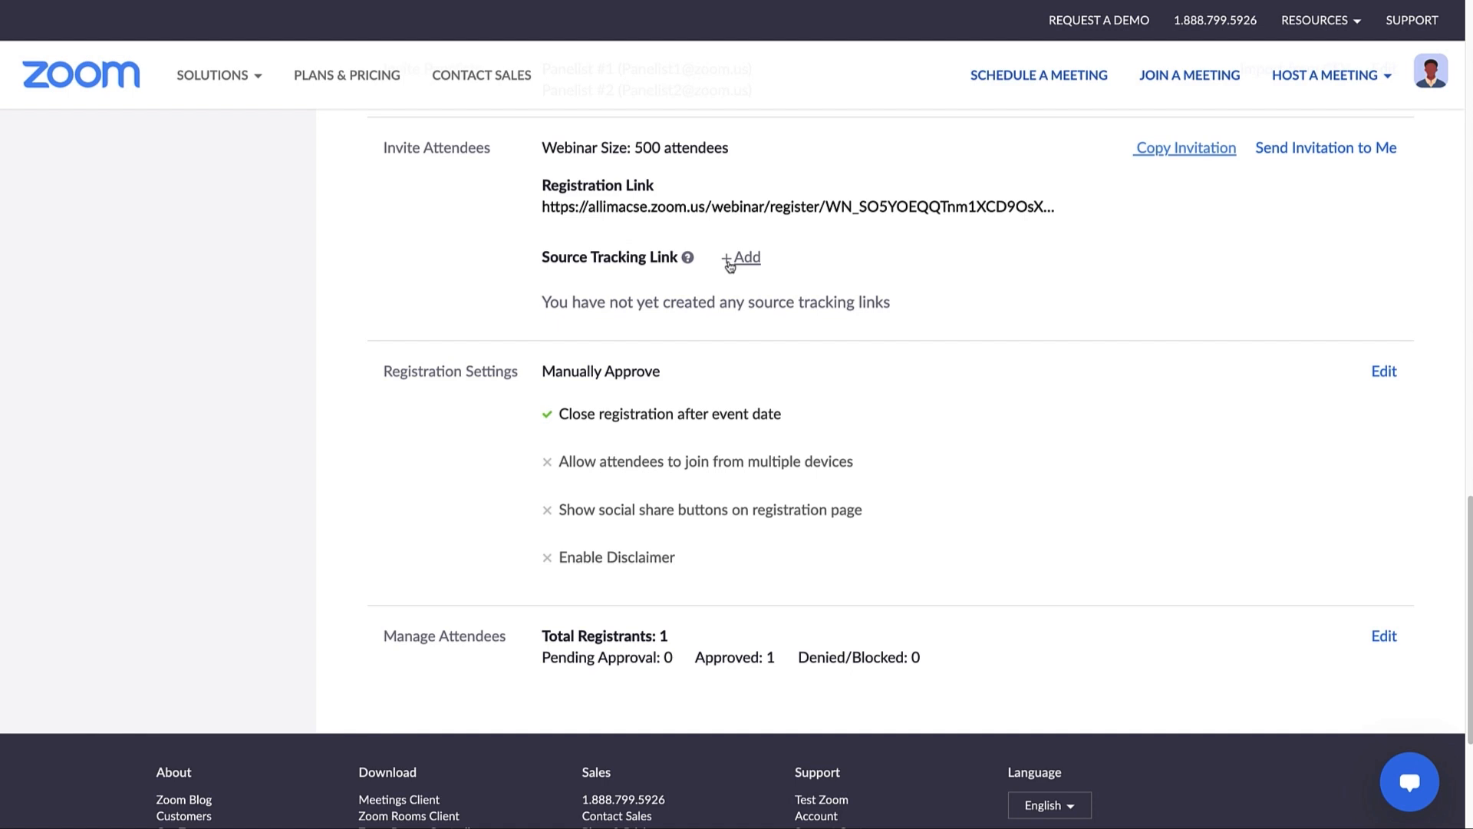
# Create Emails and YouTube source tracking links, then open Registration Settings for editing
pyautogui.click(746, 258)
pyautogui.write('Emails')
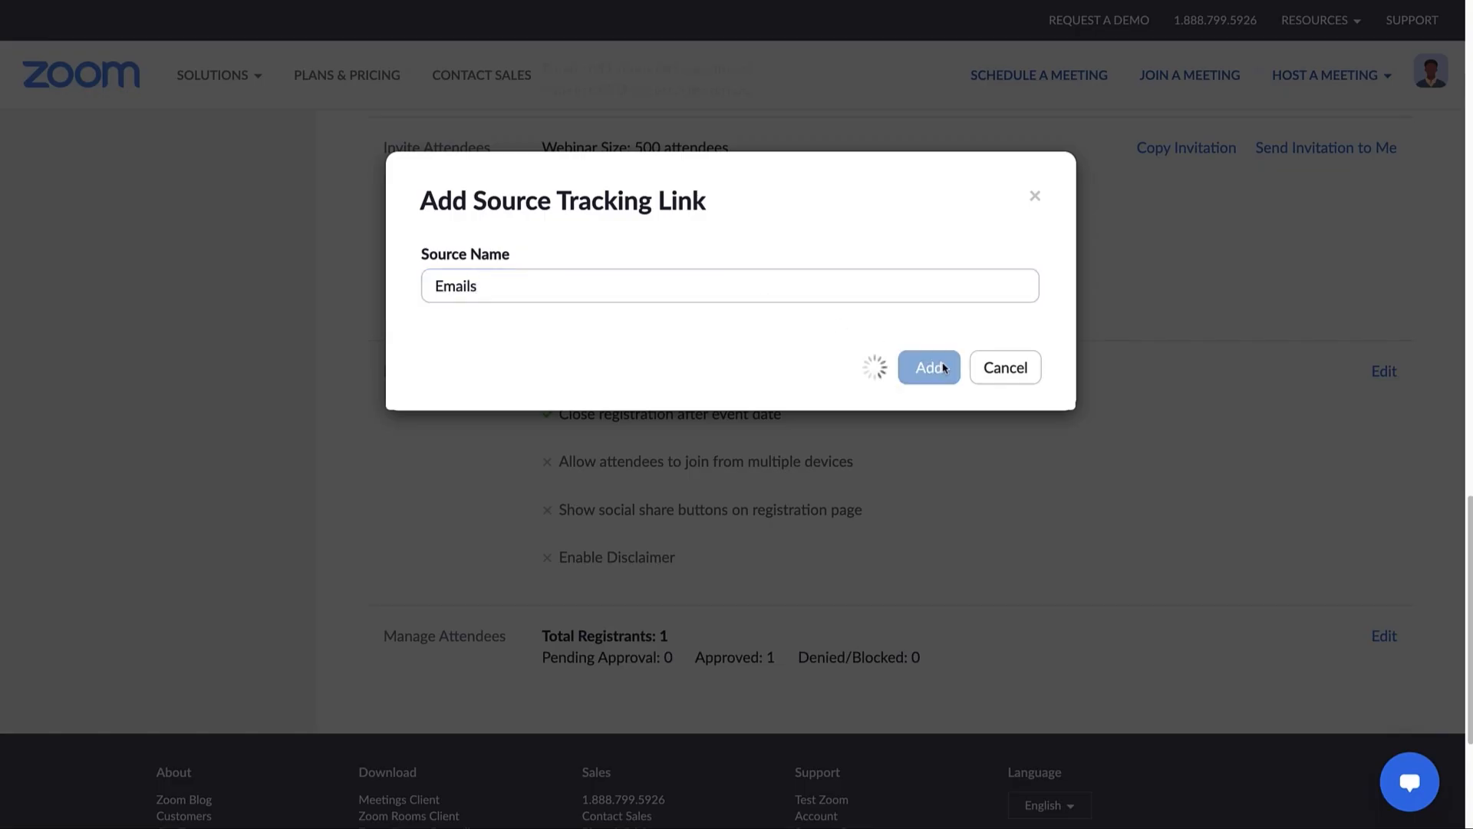
pyautogui.click(927, 367)
pyautogui.write('YouTube')
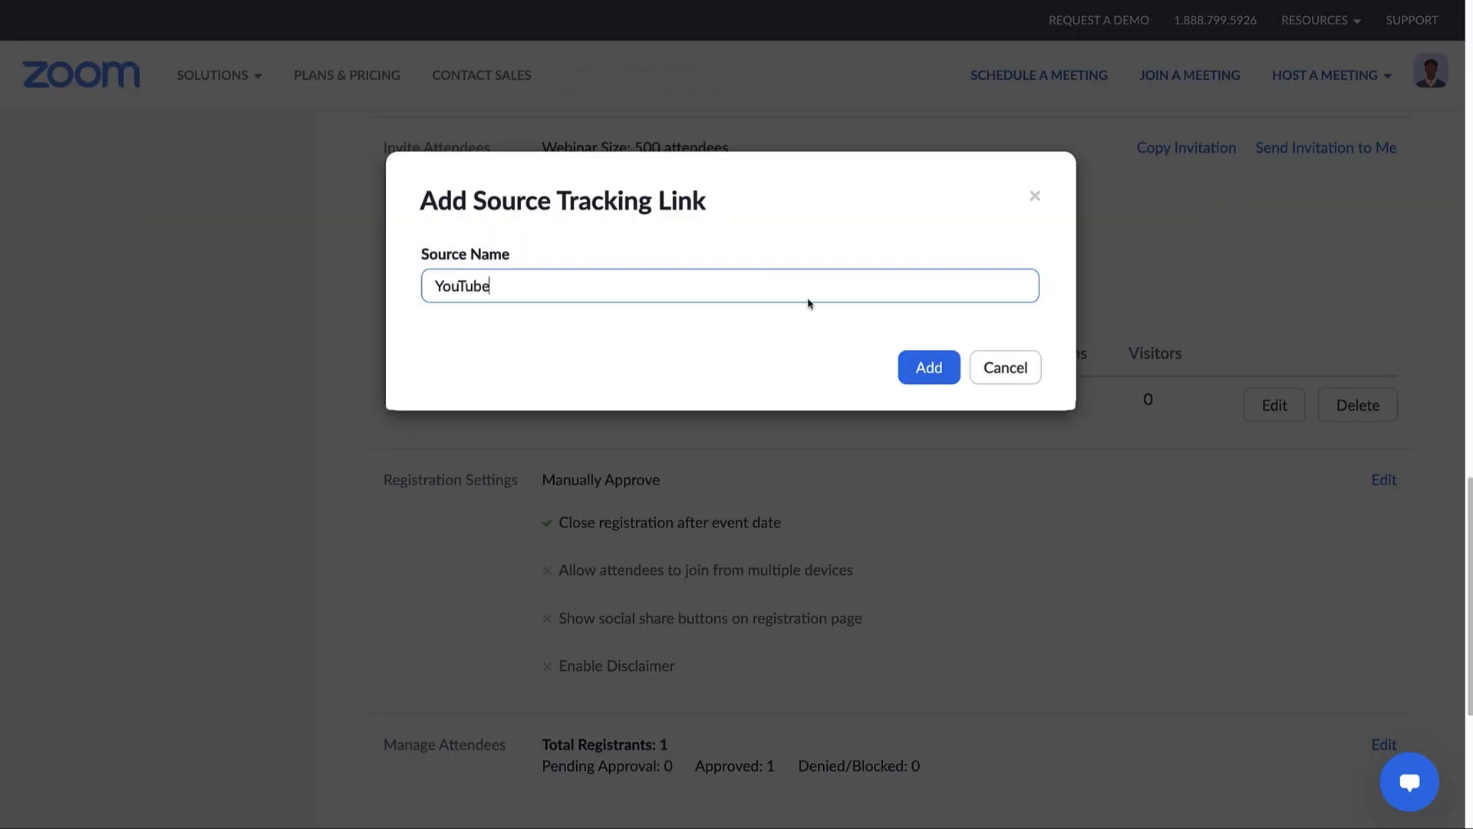
pyautogui.click(927, 367)
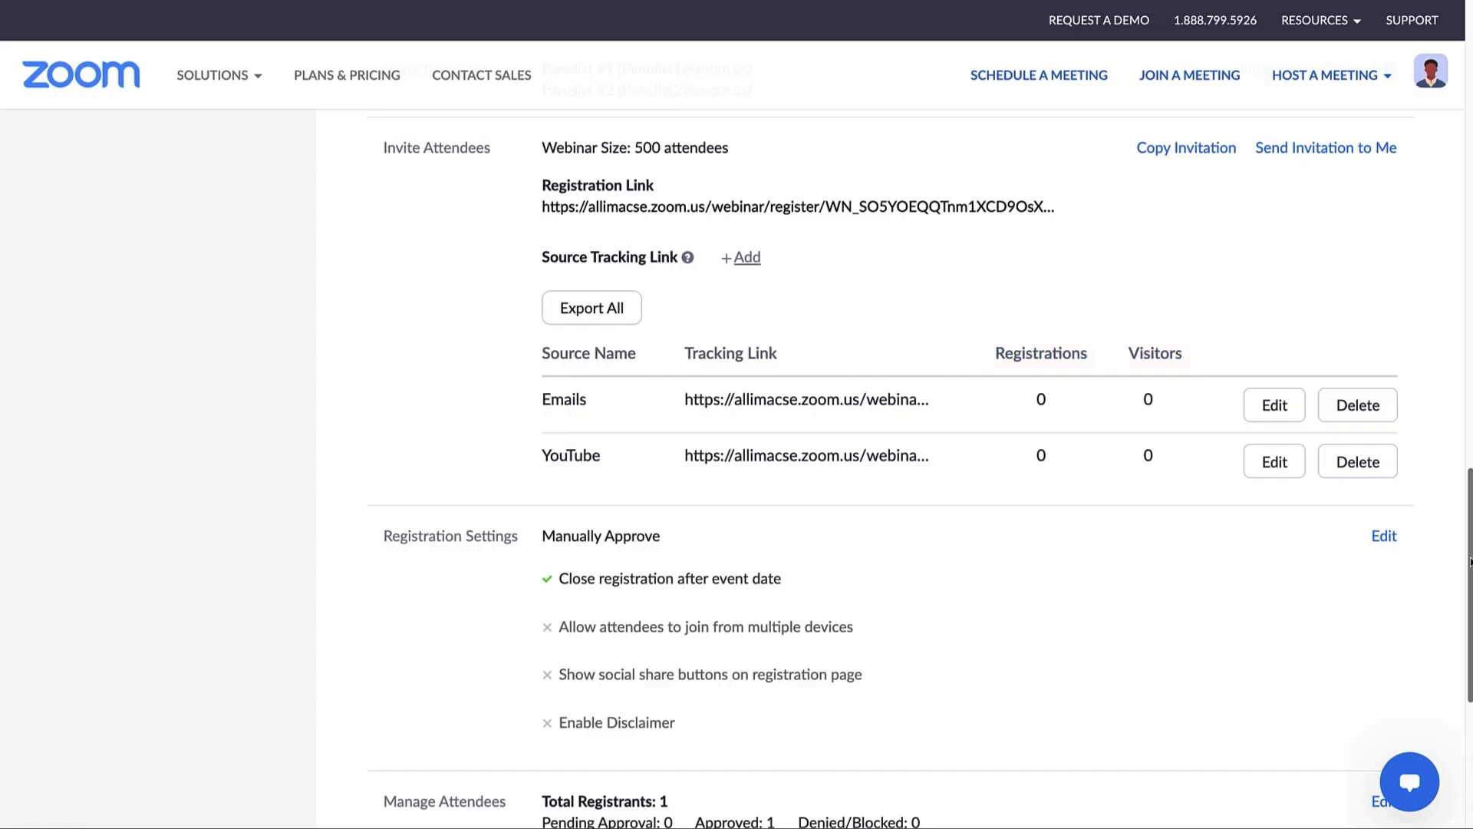
pyautogui.scroll(-3)
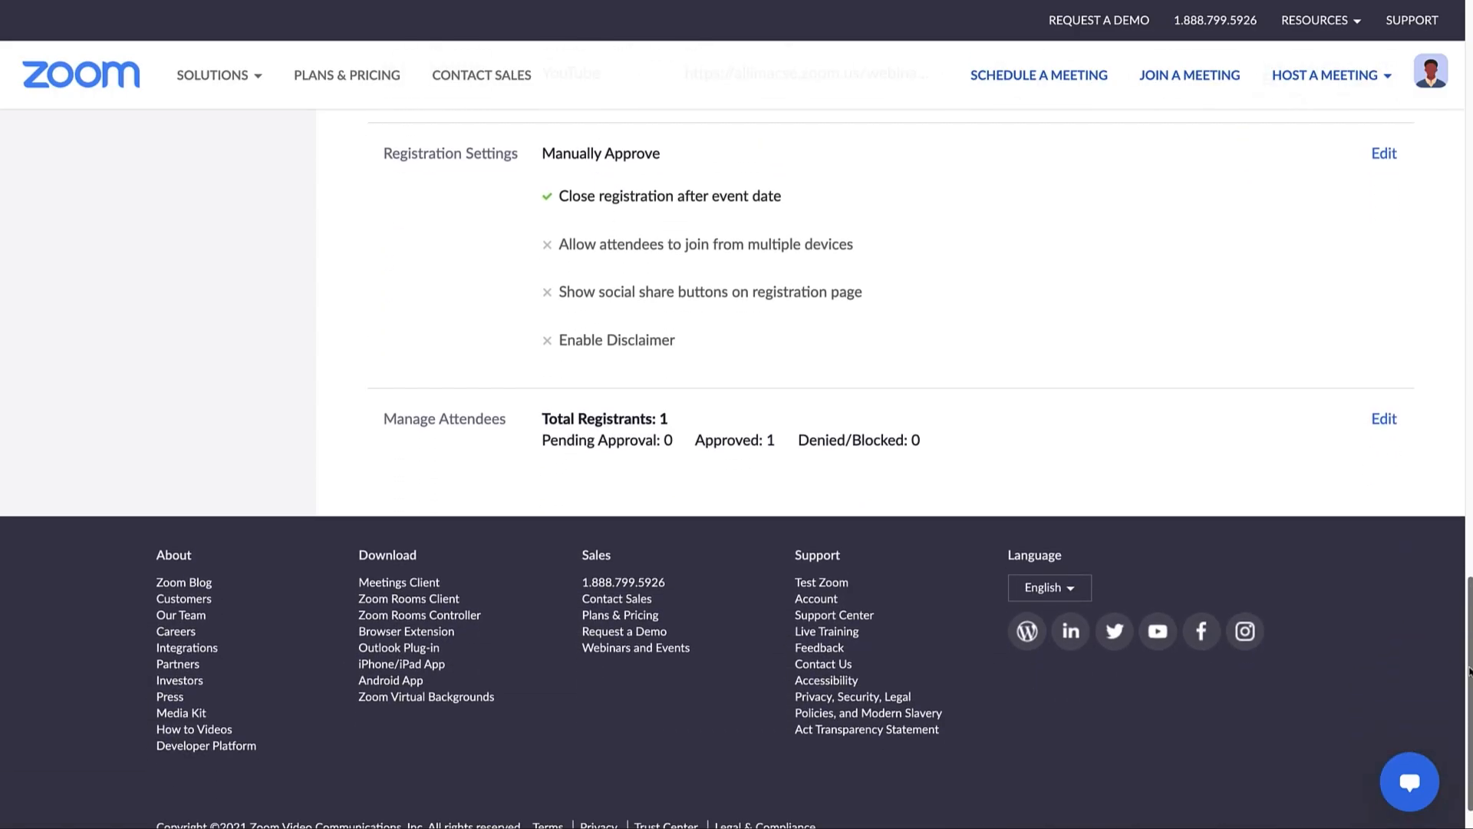
pyautogui.moveTo(1383, 153)
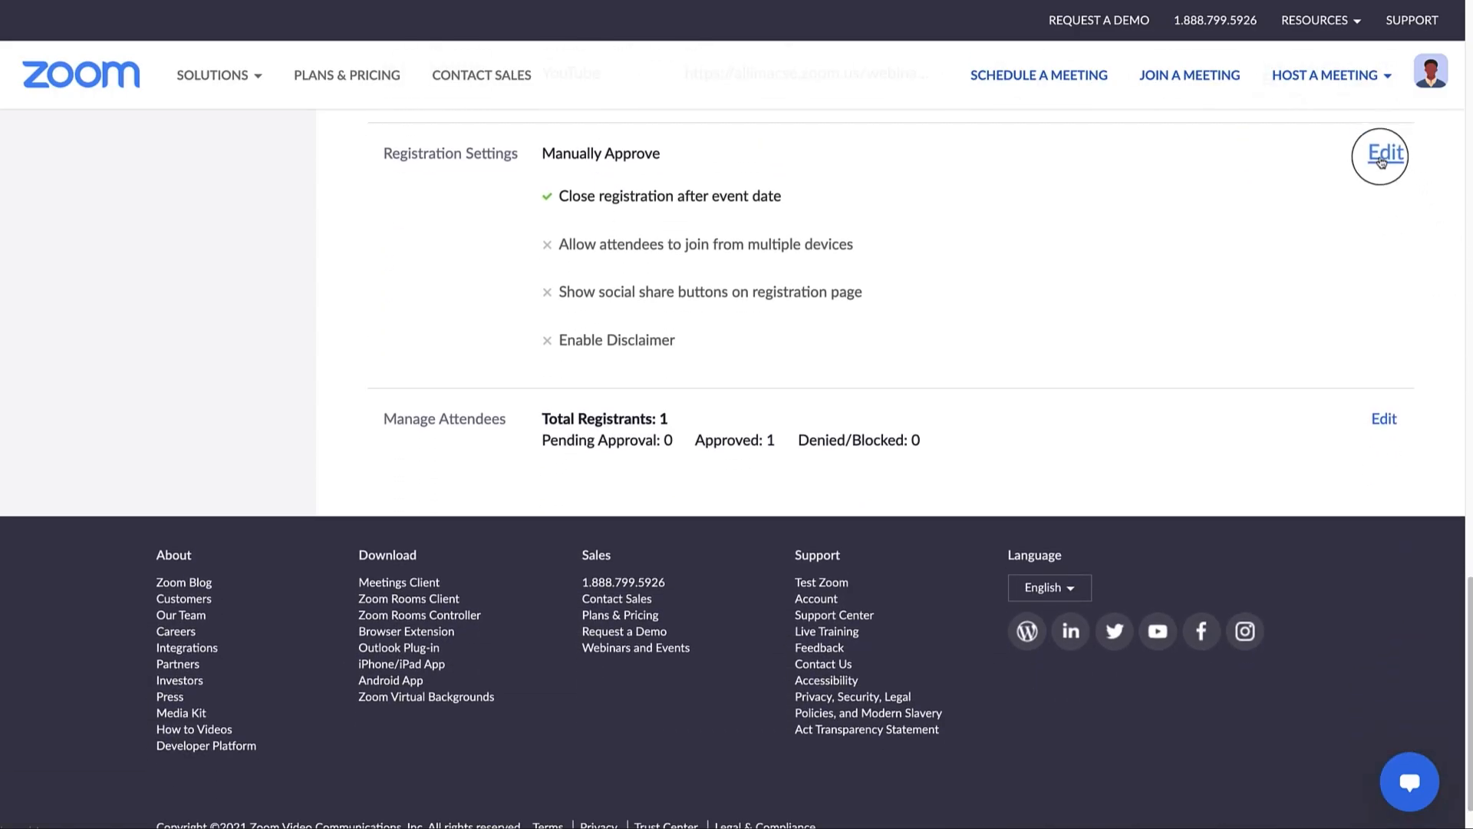
pyautogui.click(1383, 154)
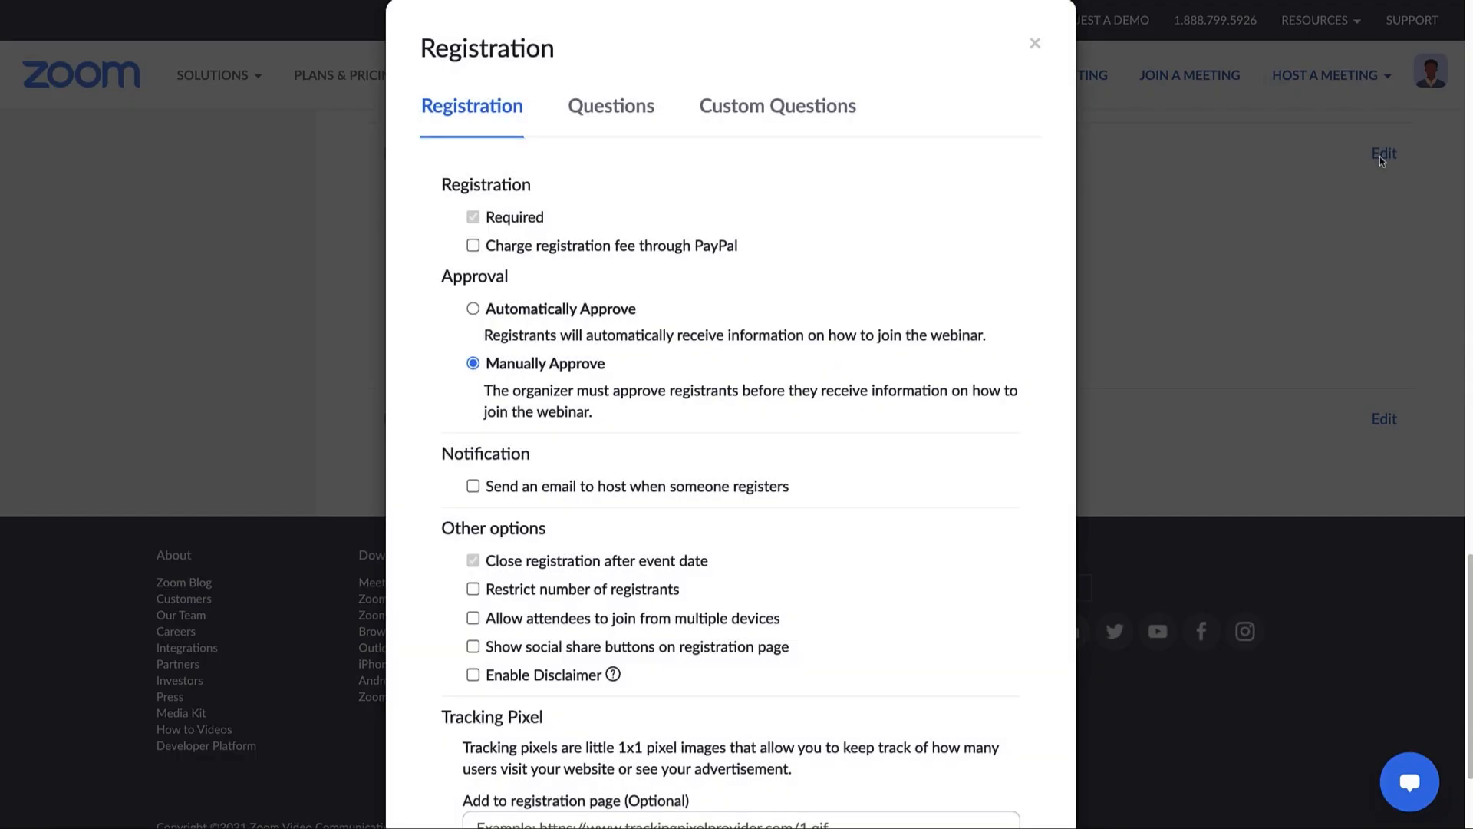
# Browse the Questions and Custom Questions tabs, then set registrant approval to Manually Approve
pyautogui.click(610, 105)
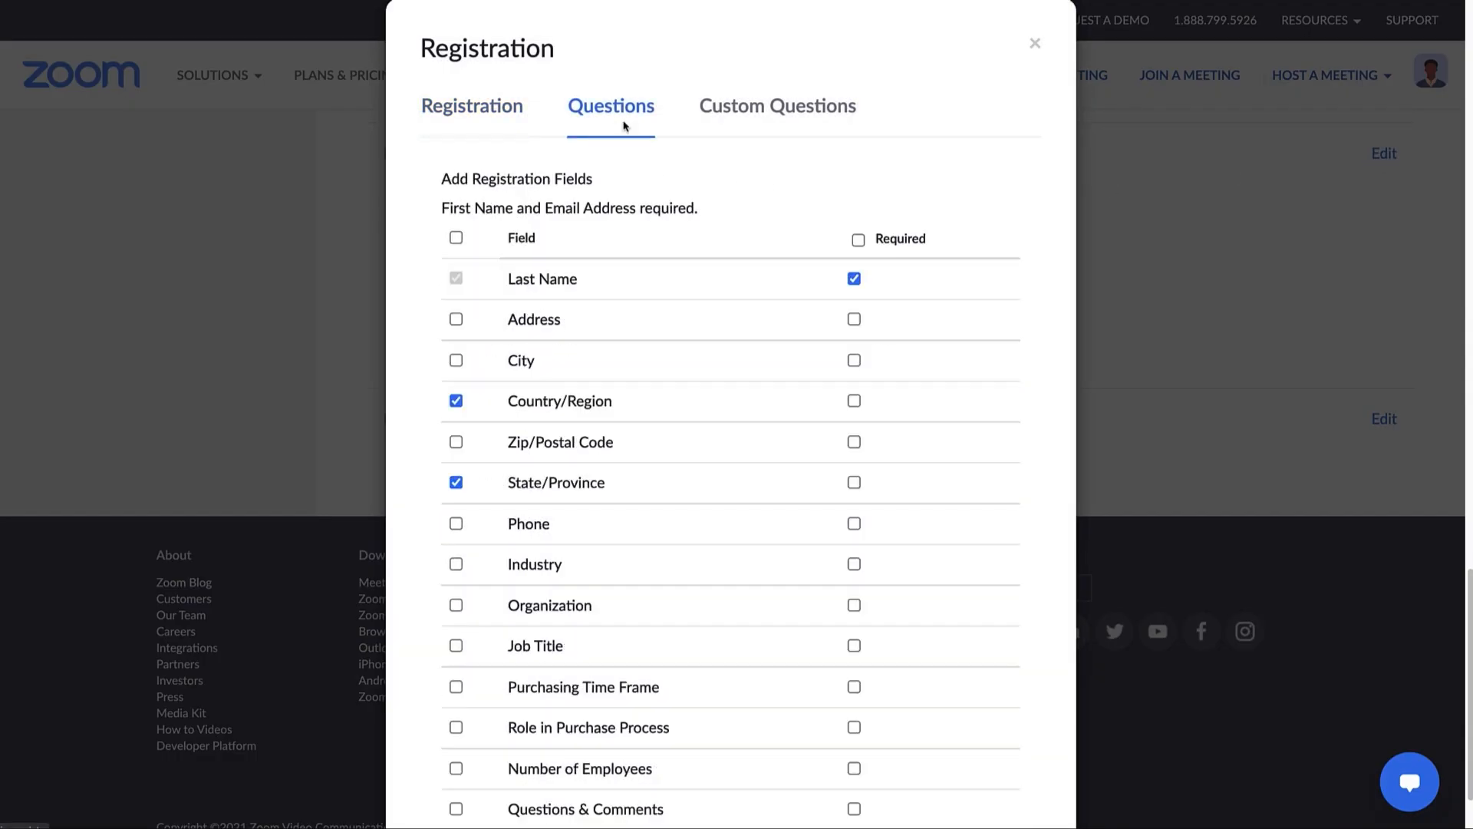
pyautogui.click(777, 105)
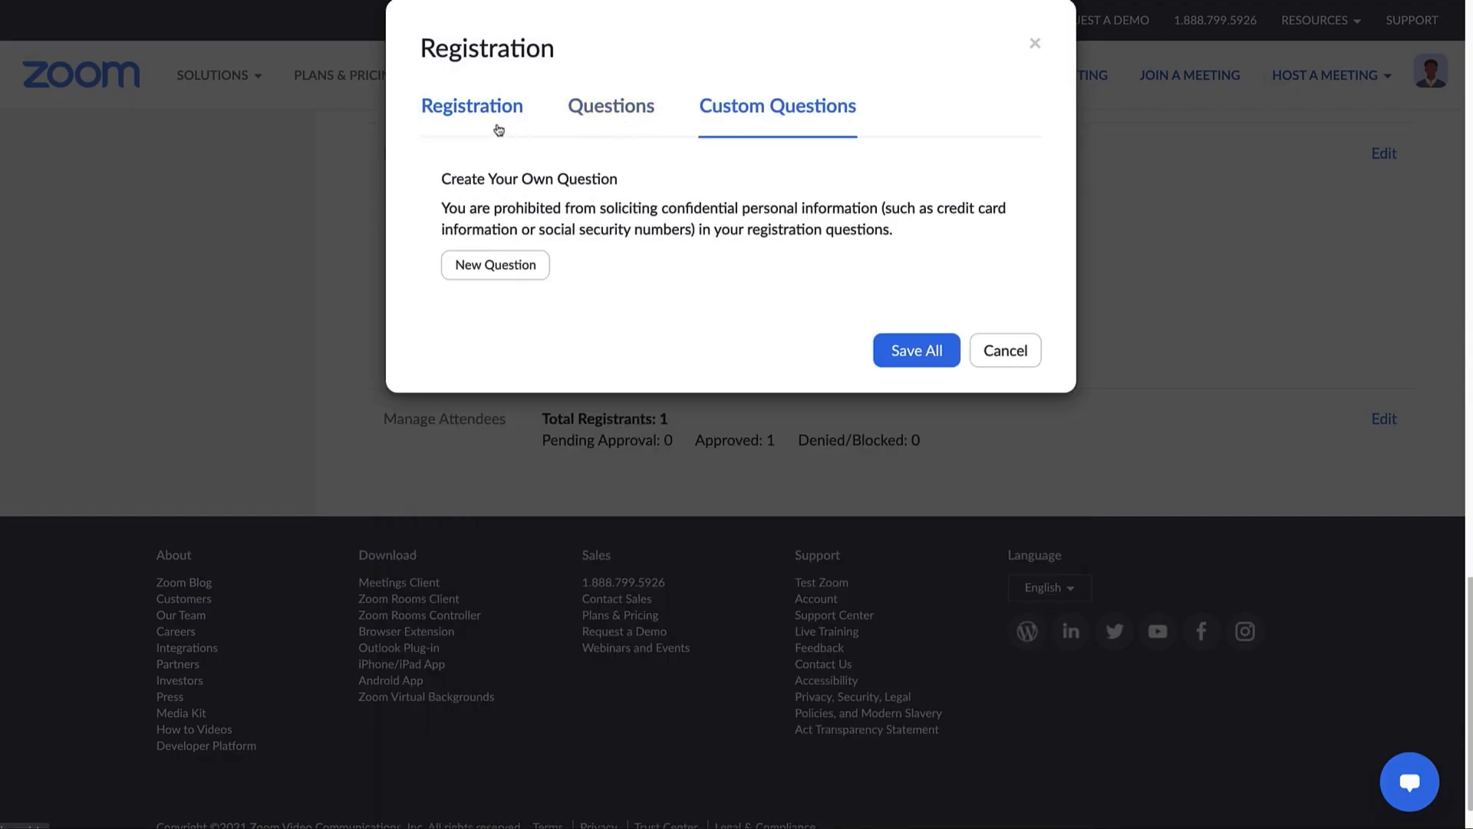
pyautogui.click(473, 105)
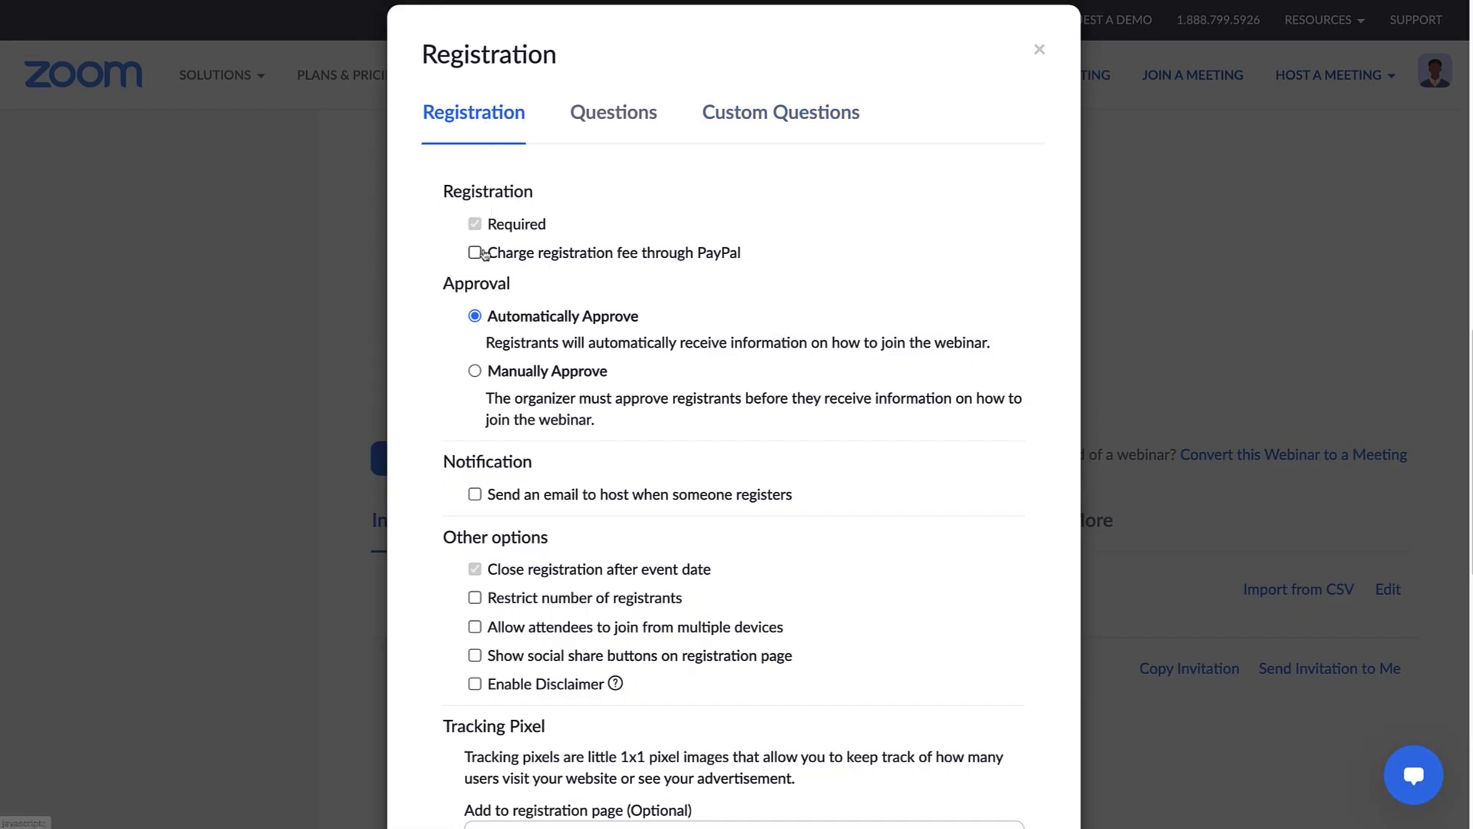
pyautogui.click(474, 252)
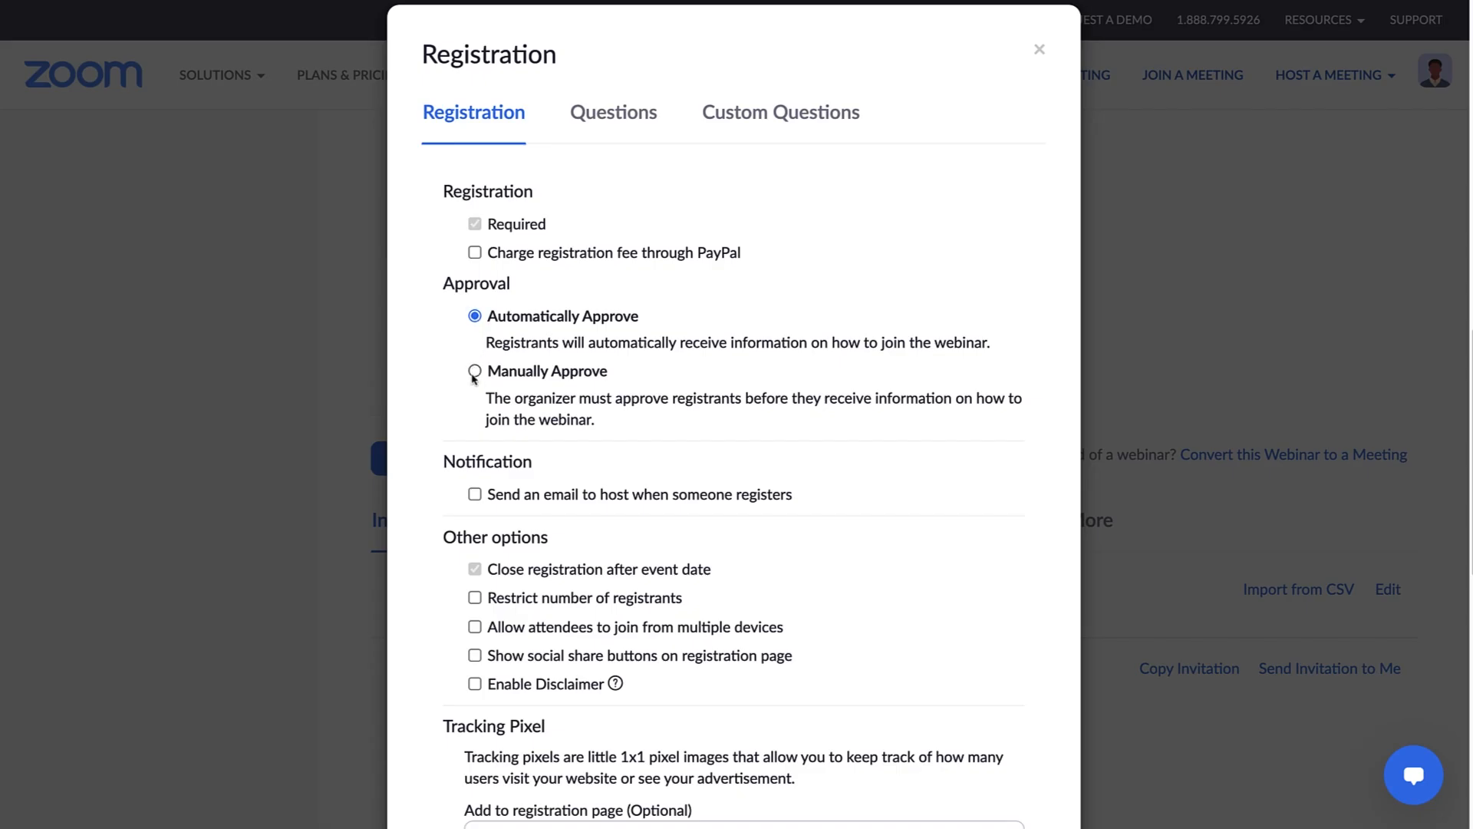
pyautogui.click(474, 370)
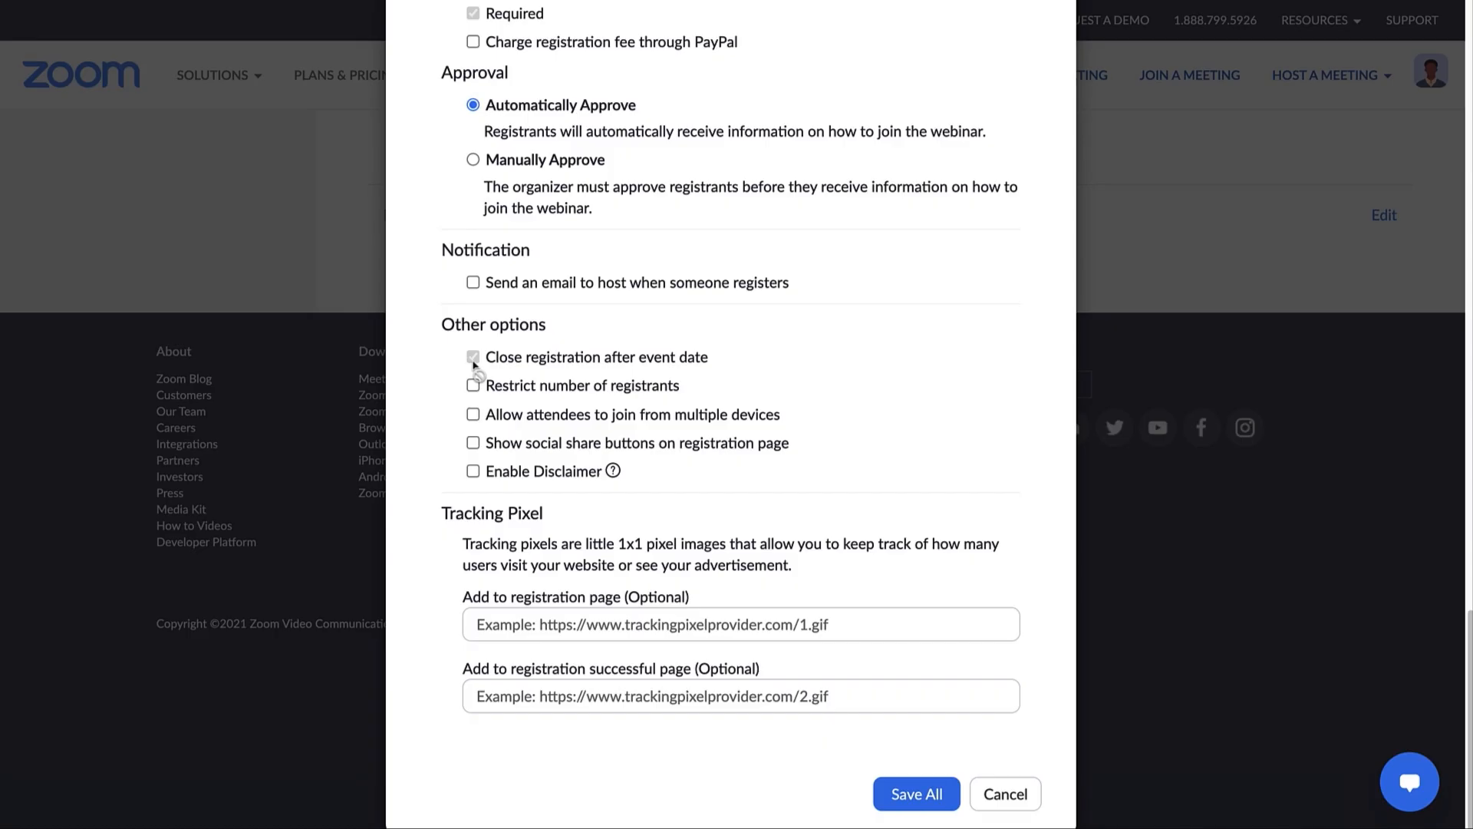
# Enable 'Restrict number of registrants' with the limit kept at 500
pyautogui.click(474, 385)
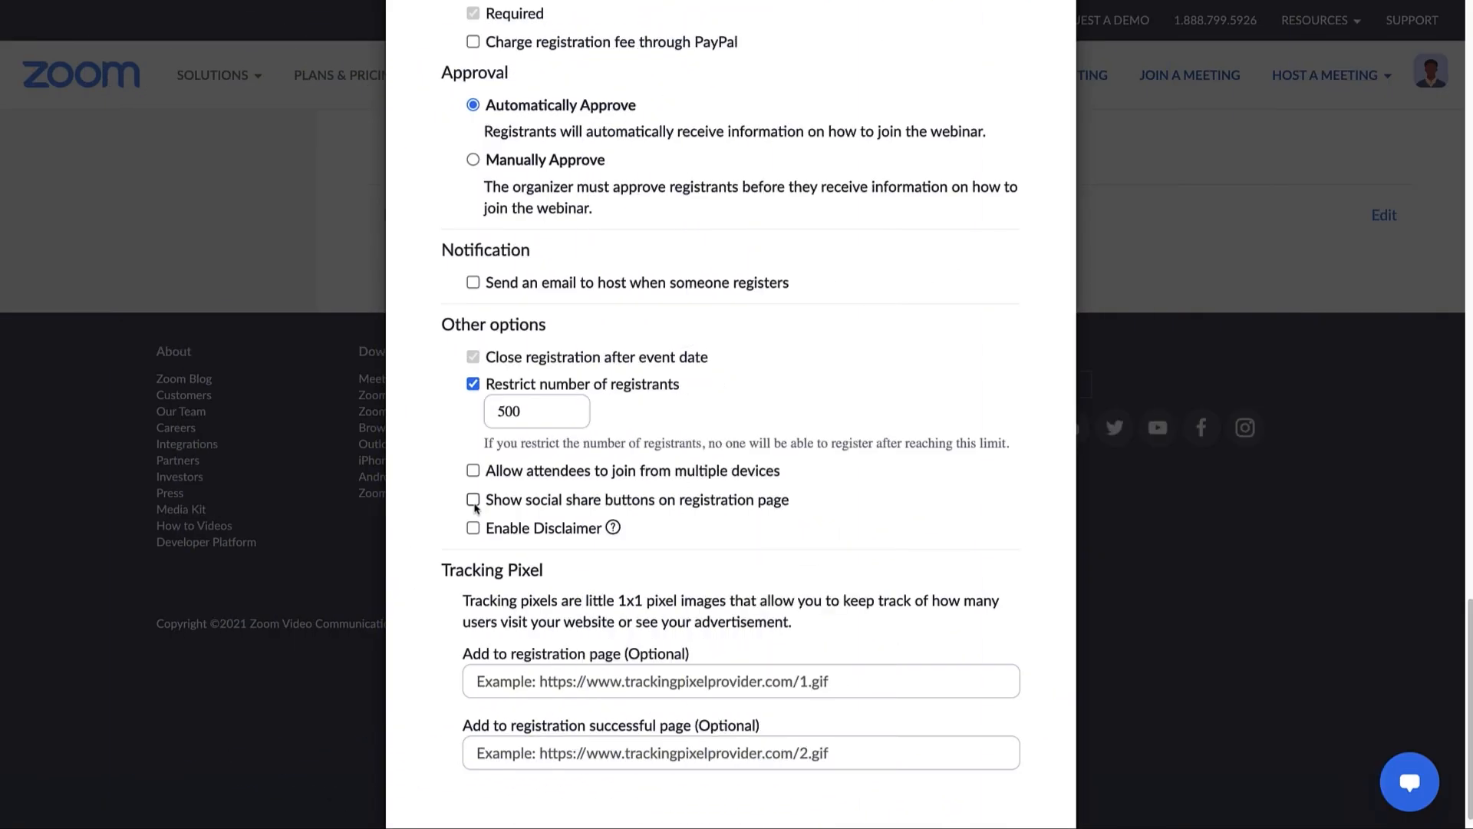
# Turn on social share buttons and a disclaimer reading 'This webinar will be recorded.'
pyautogui.click(474, 499)
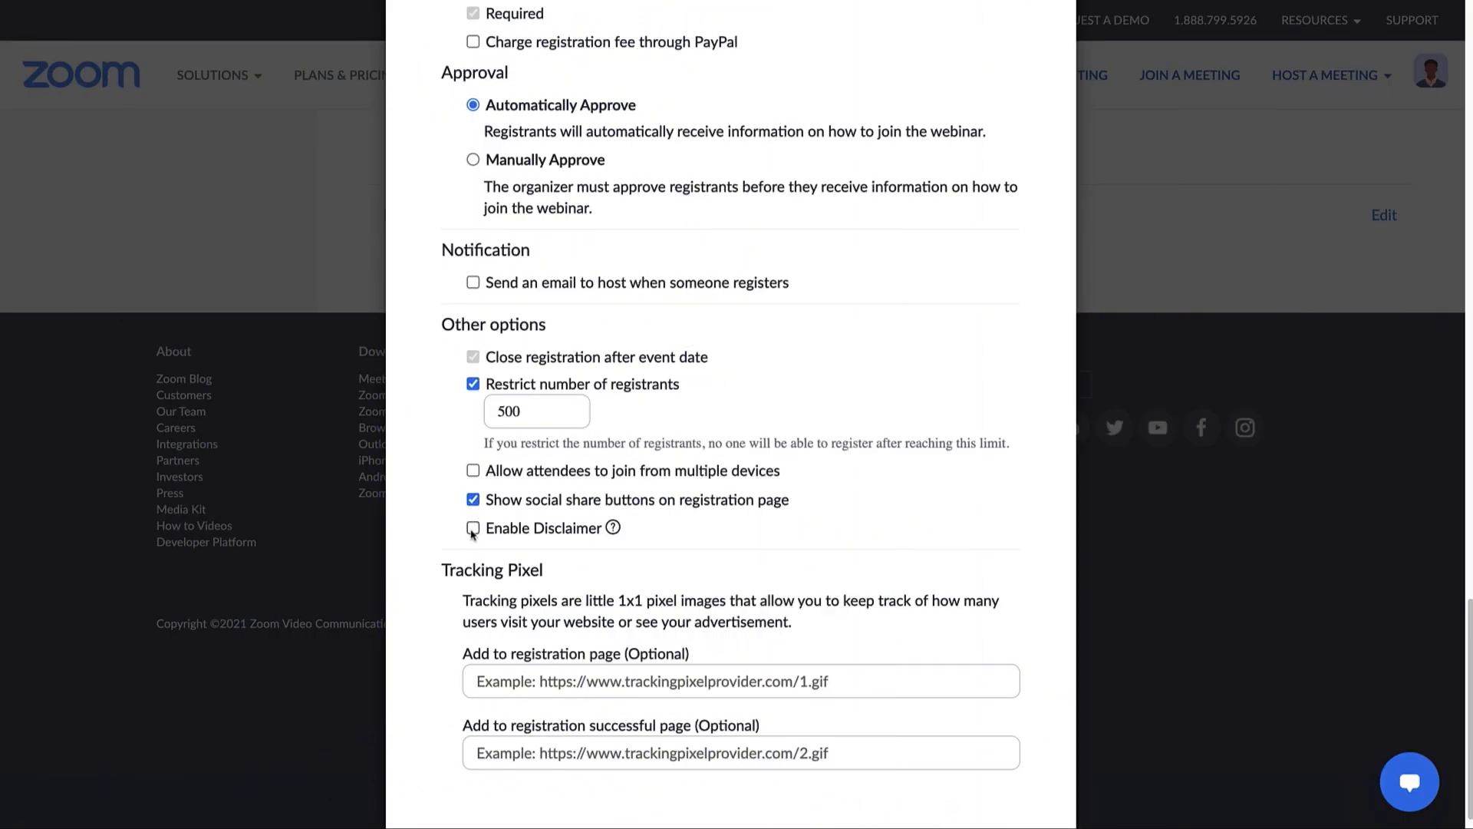
pyautogui.click(473, 527)
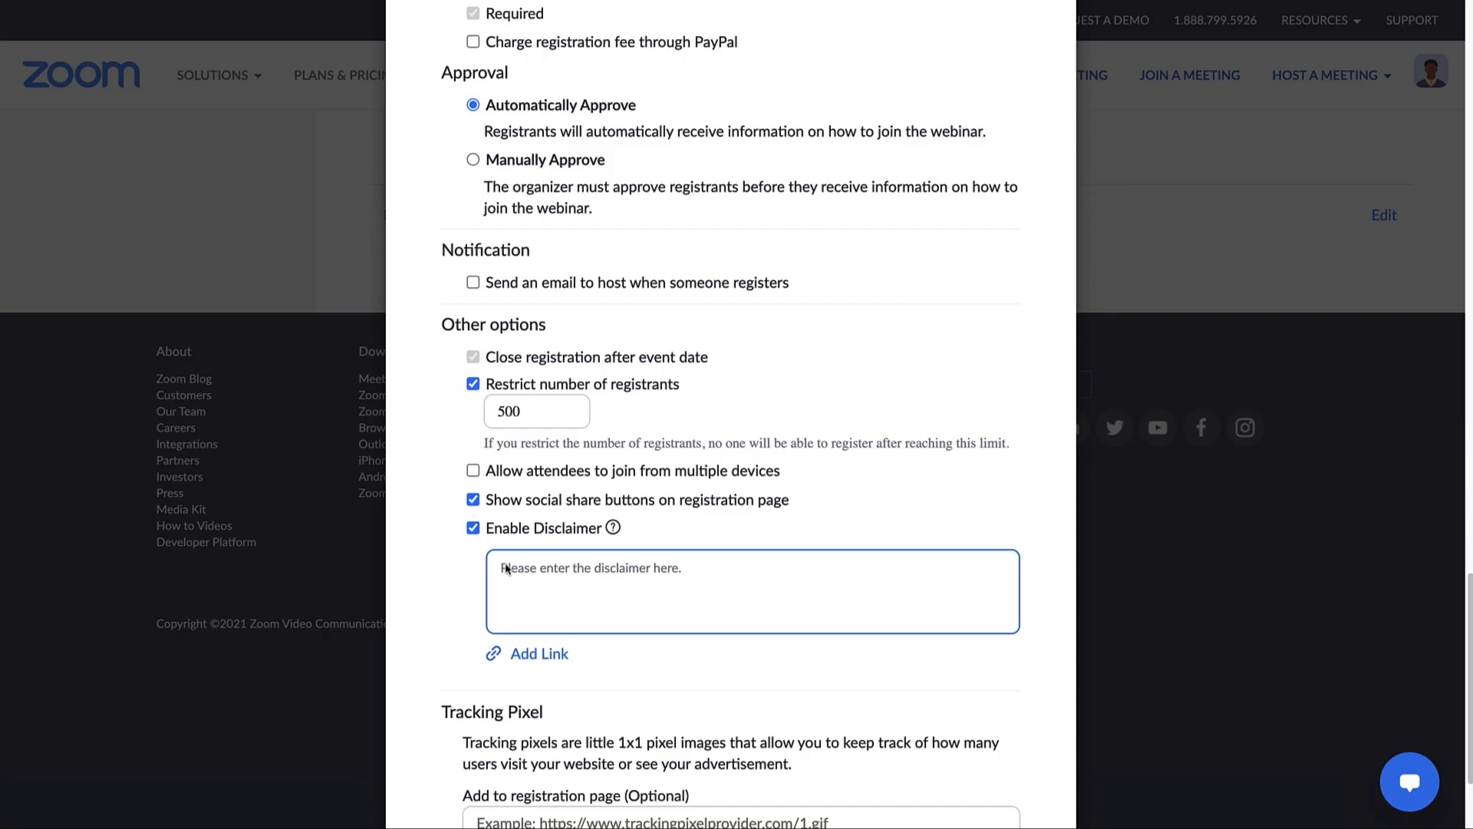
pyautogui.write('This webinar will be recorded.')
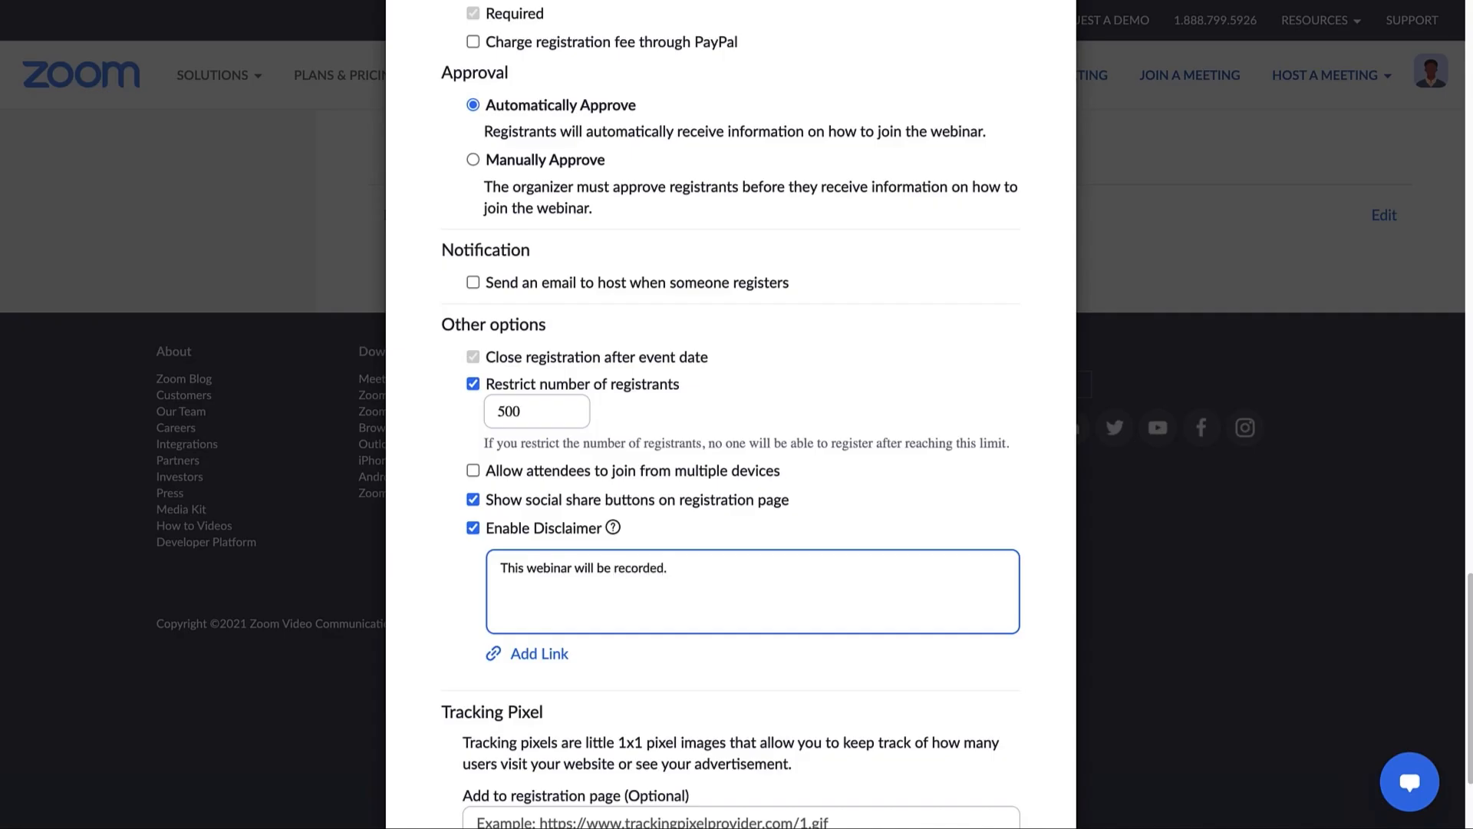
pyautogui.scroll(-3)
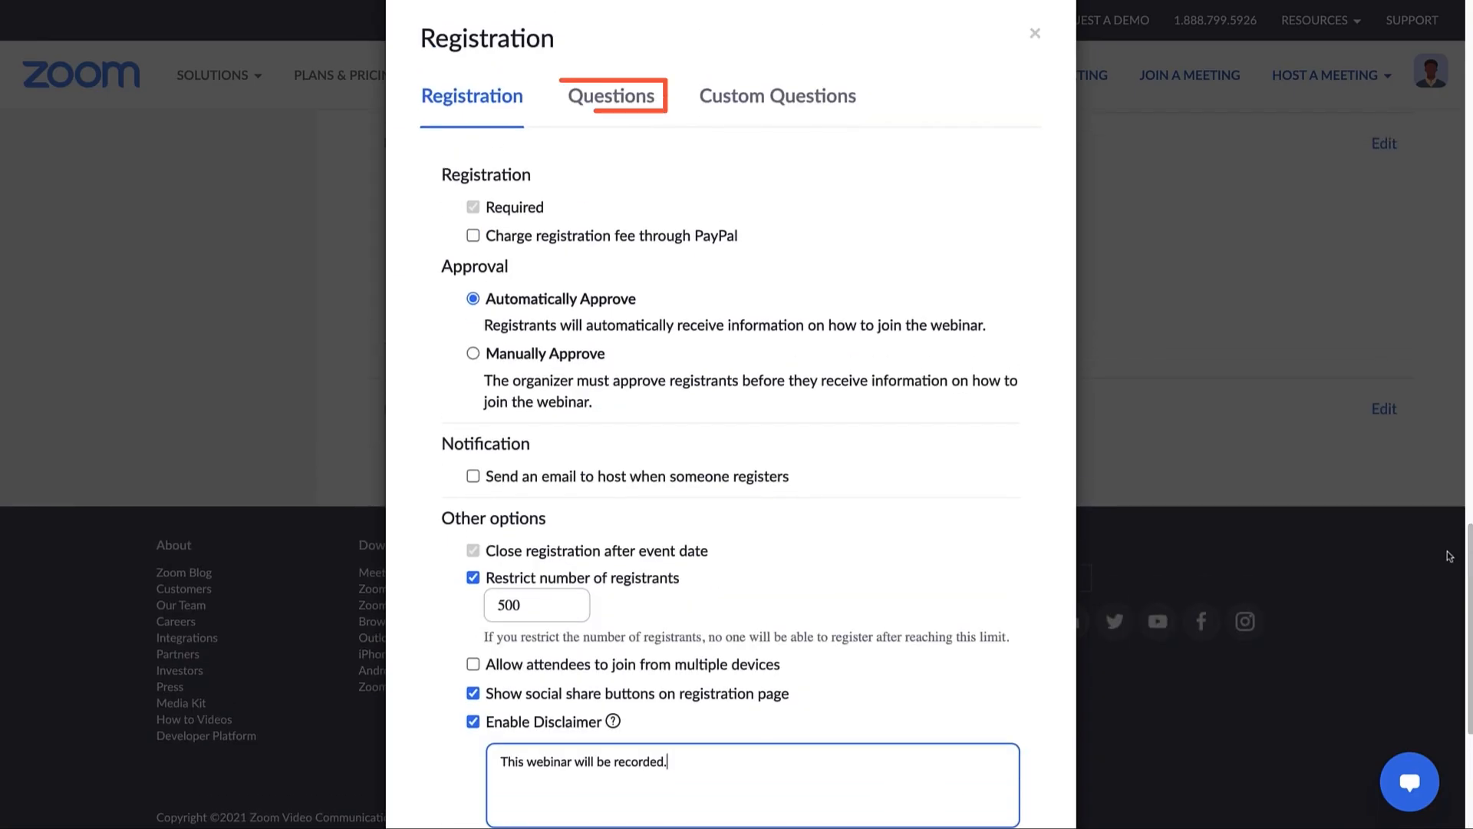
# Add City and Industry fields to the registration form, marking Industry required
pyautogui.click(611, 95)
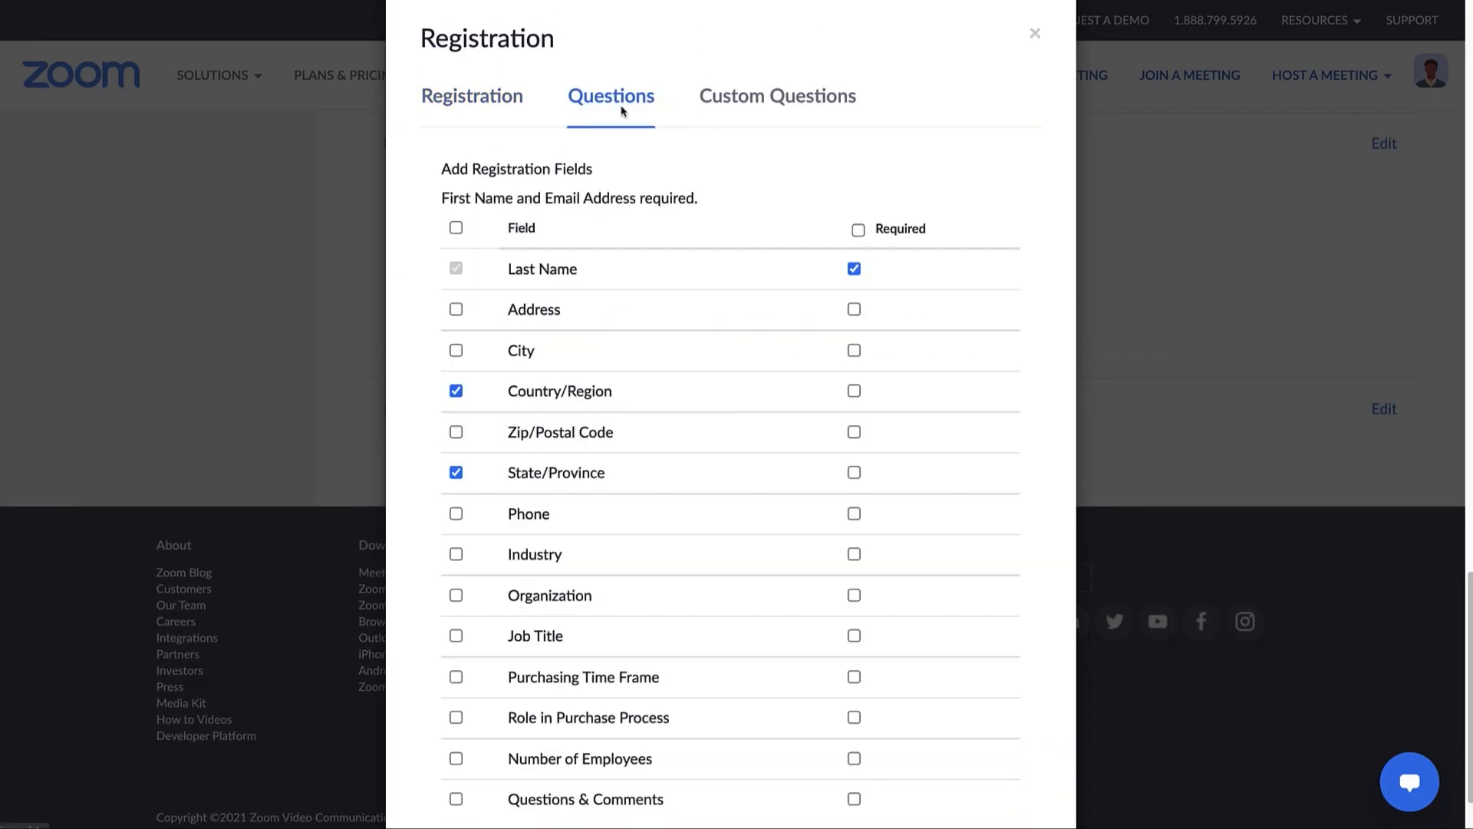
pyautogui.click(456, 350)
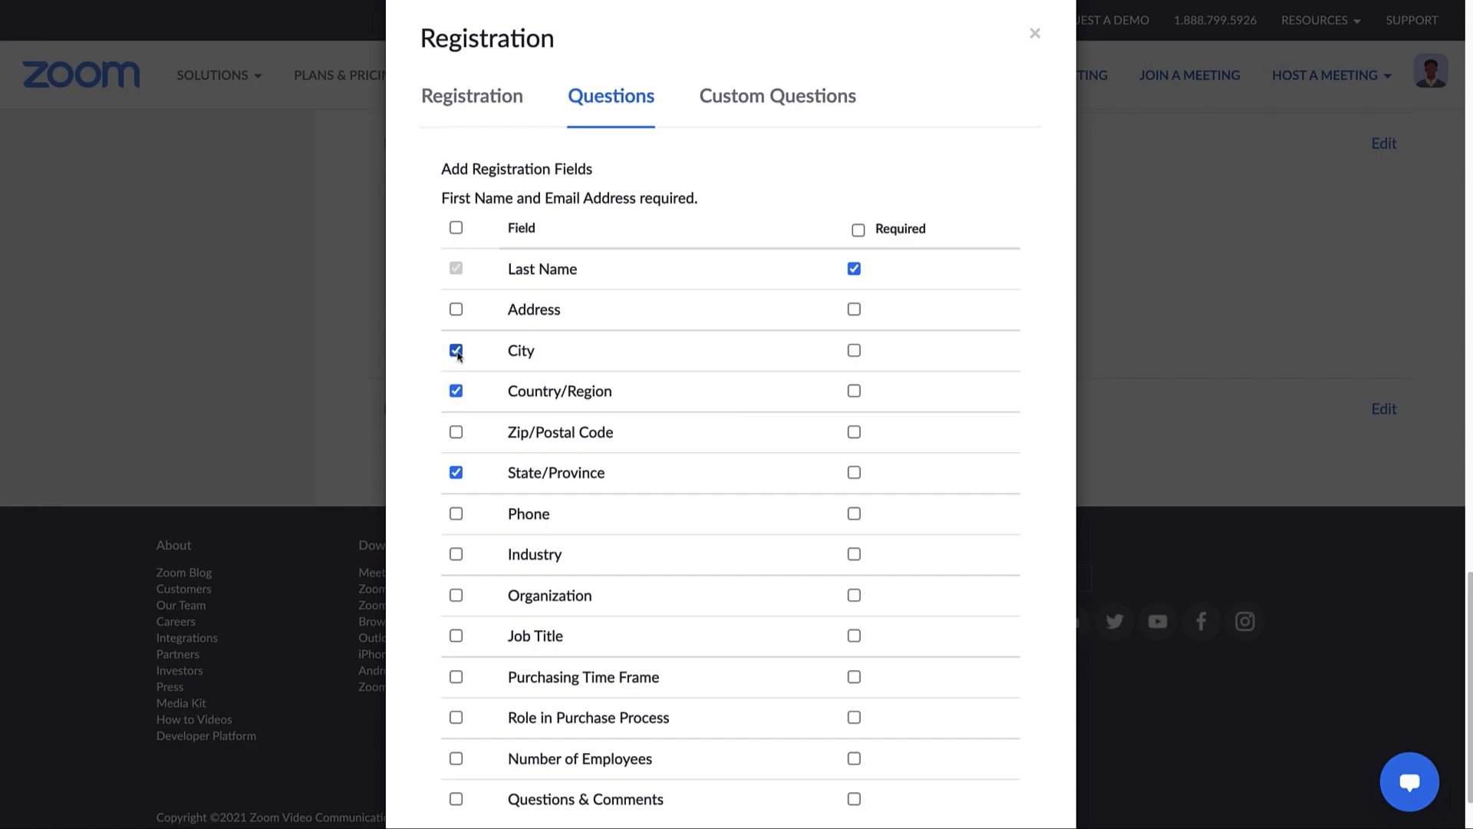
pyautogui.click(457, 553)
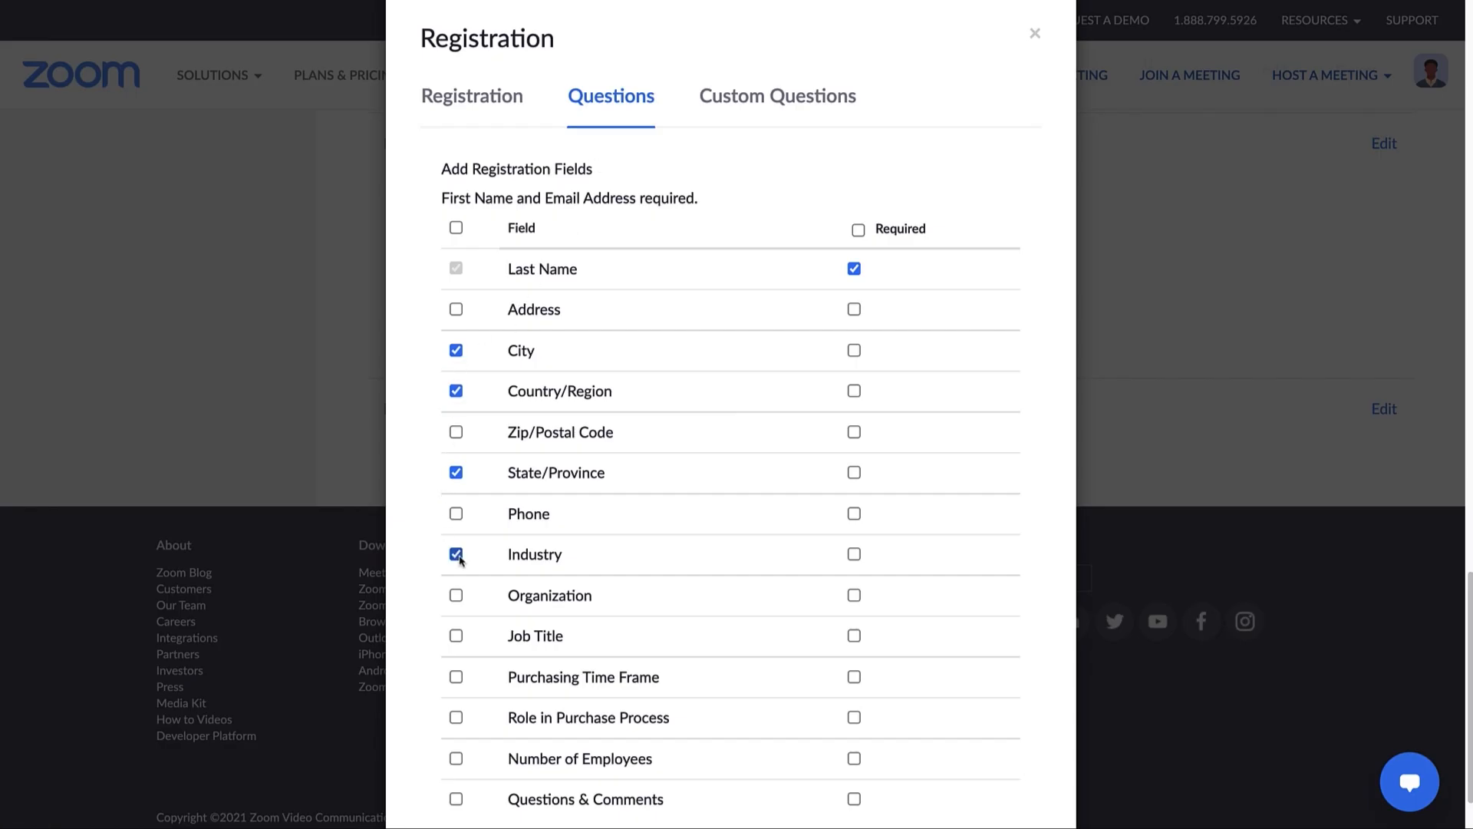
pyautogui.click(853, 554)
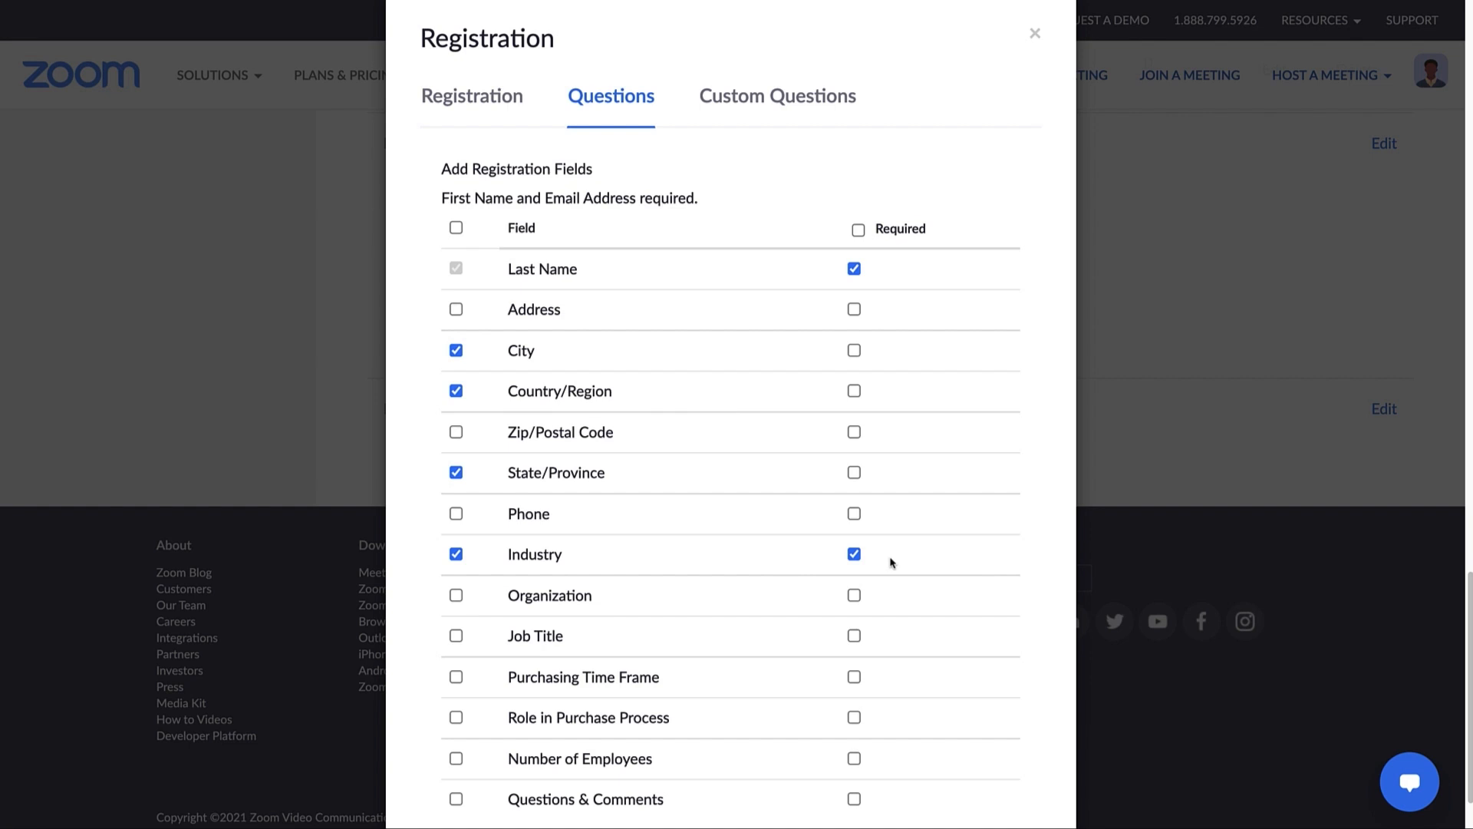
pyautogui.moveTo(777, 96)
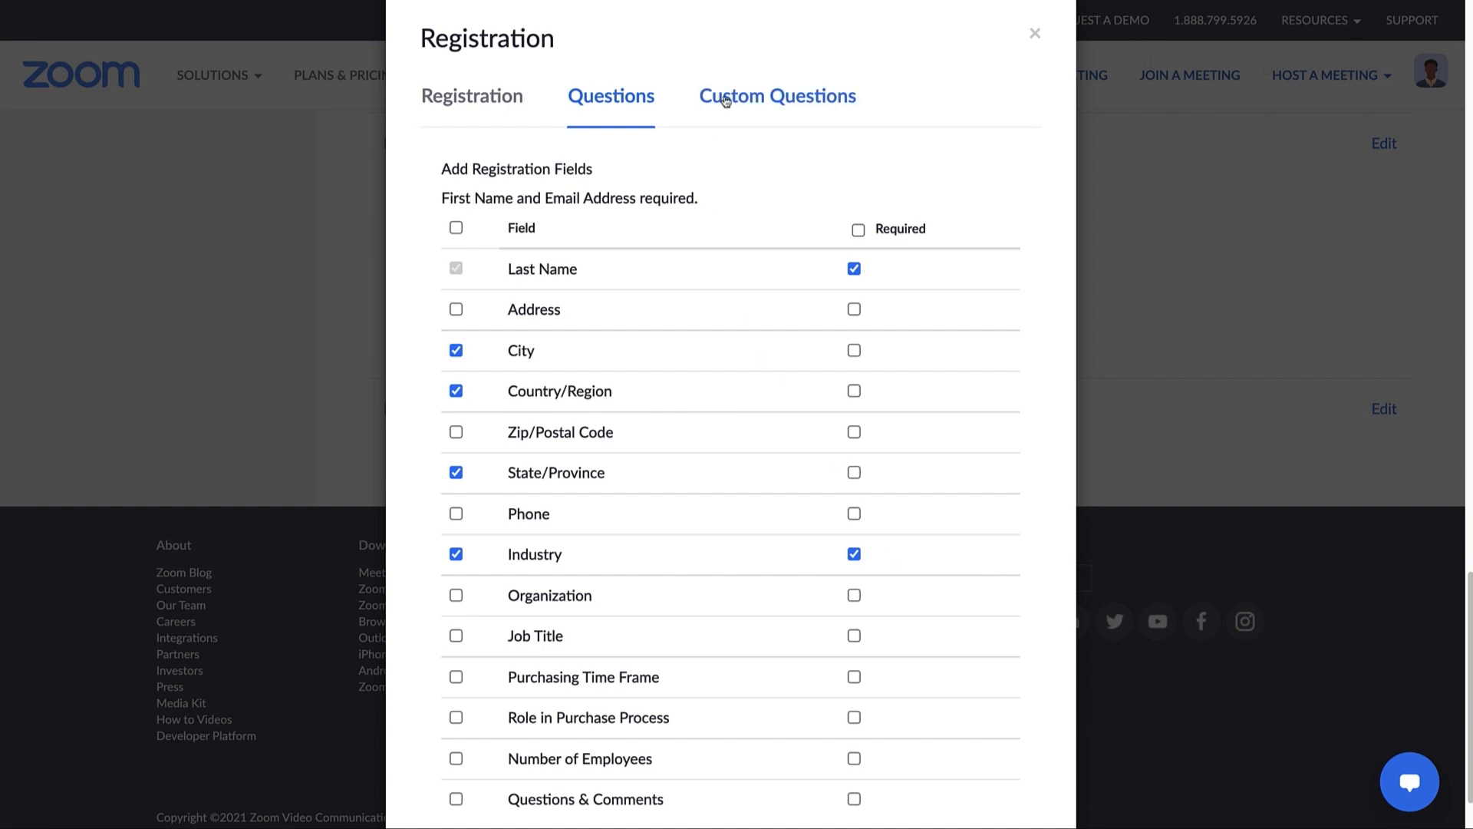
# Glance at Custom Questions, dismiss the Type dropdown, and Save All registration changes
pyautogui.click(778, 96)
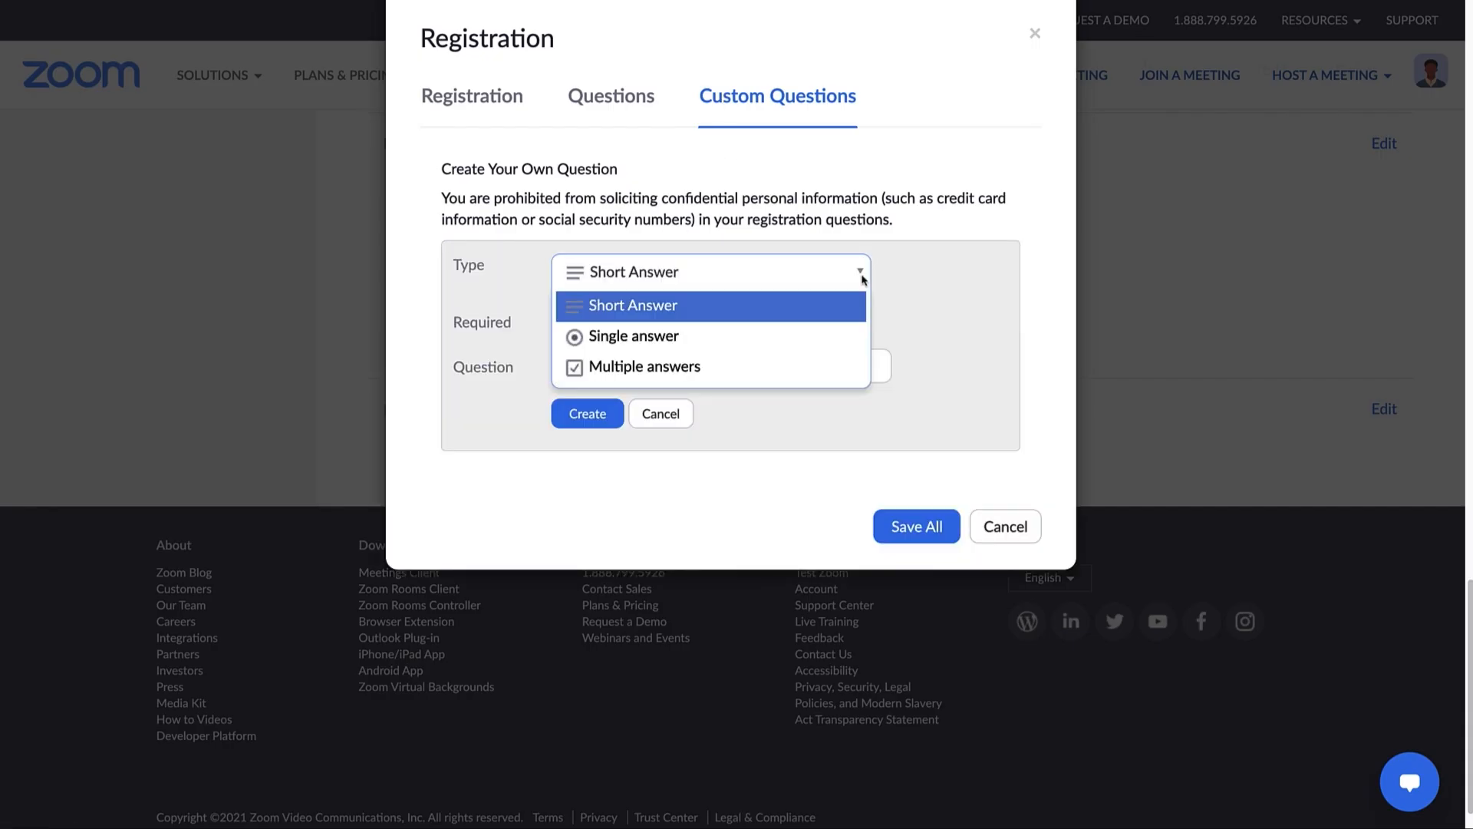
pyautogui.moveTo(633, 335)
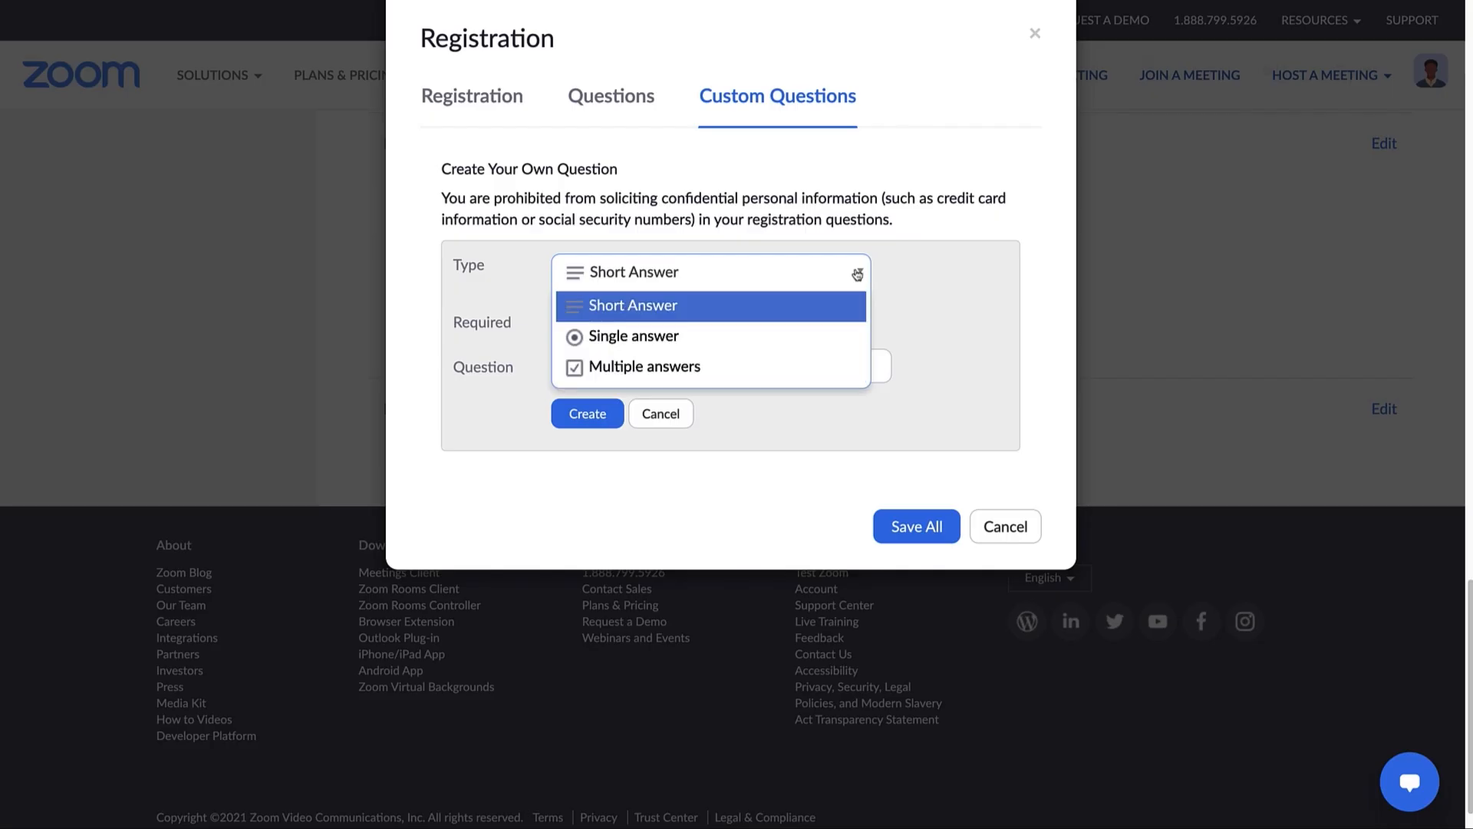
pyautogui.click(632, 304)
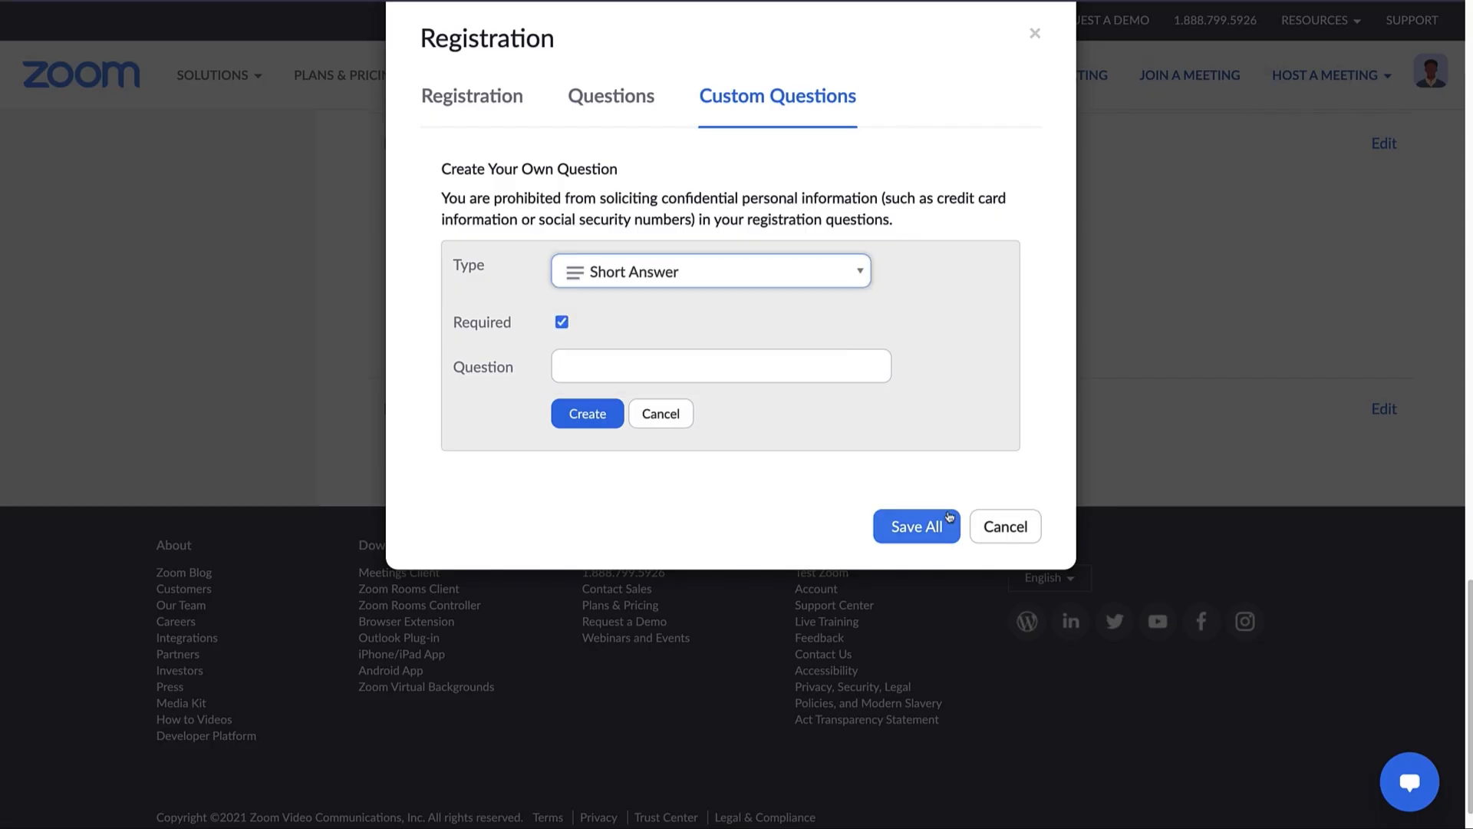
pyautogui.click(916, 526)
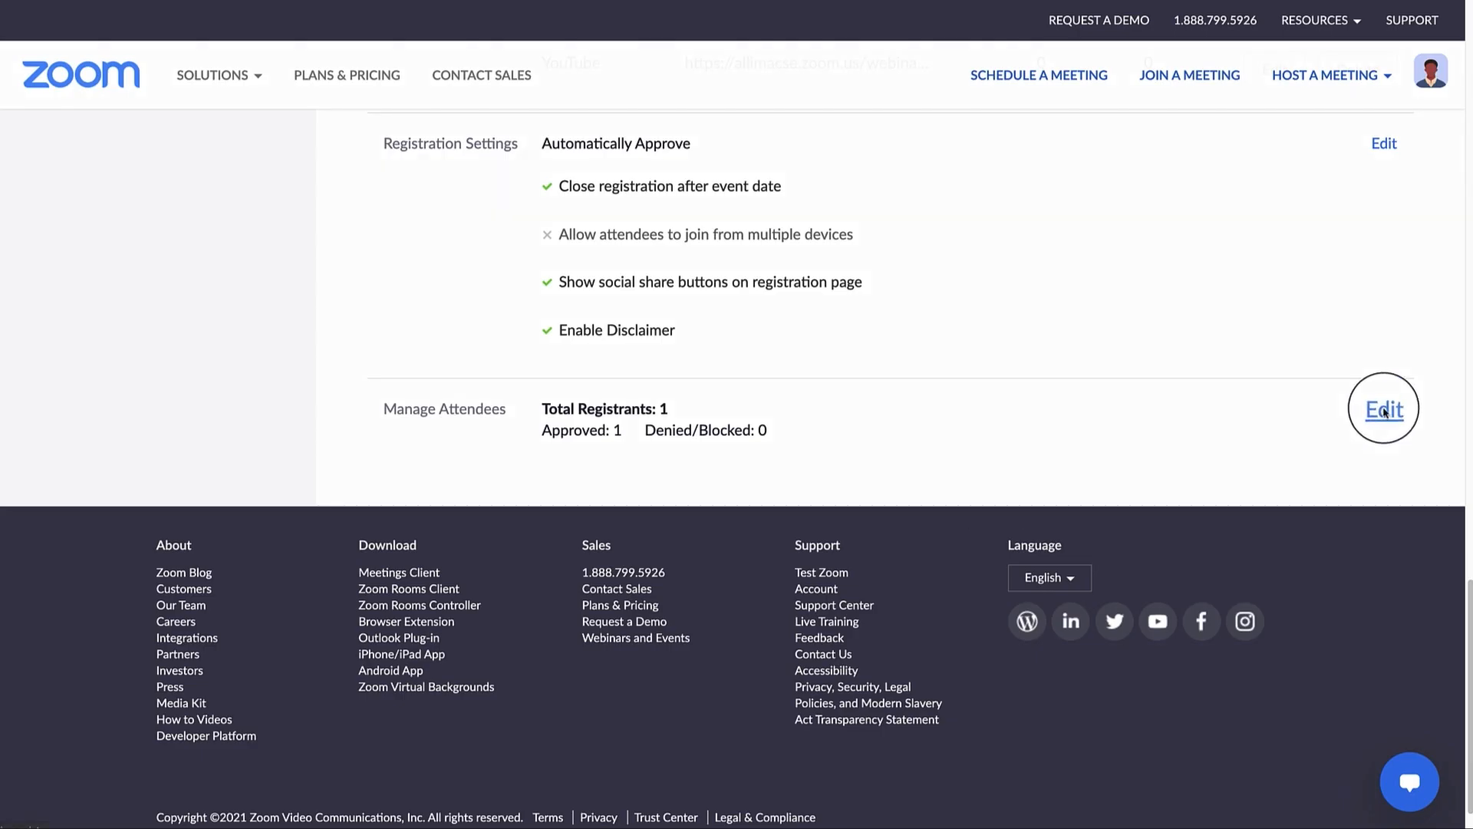
# Open Manage Attendees, select Linda, and start cancelling her registration
pyautogui.click(1382, 408)
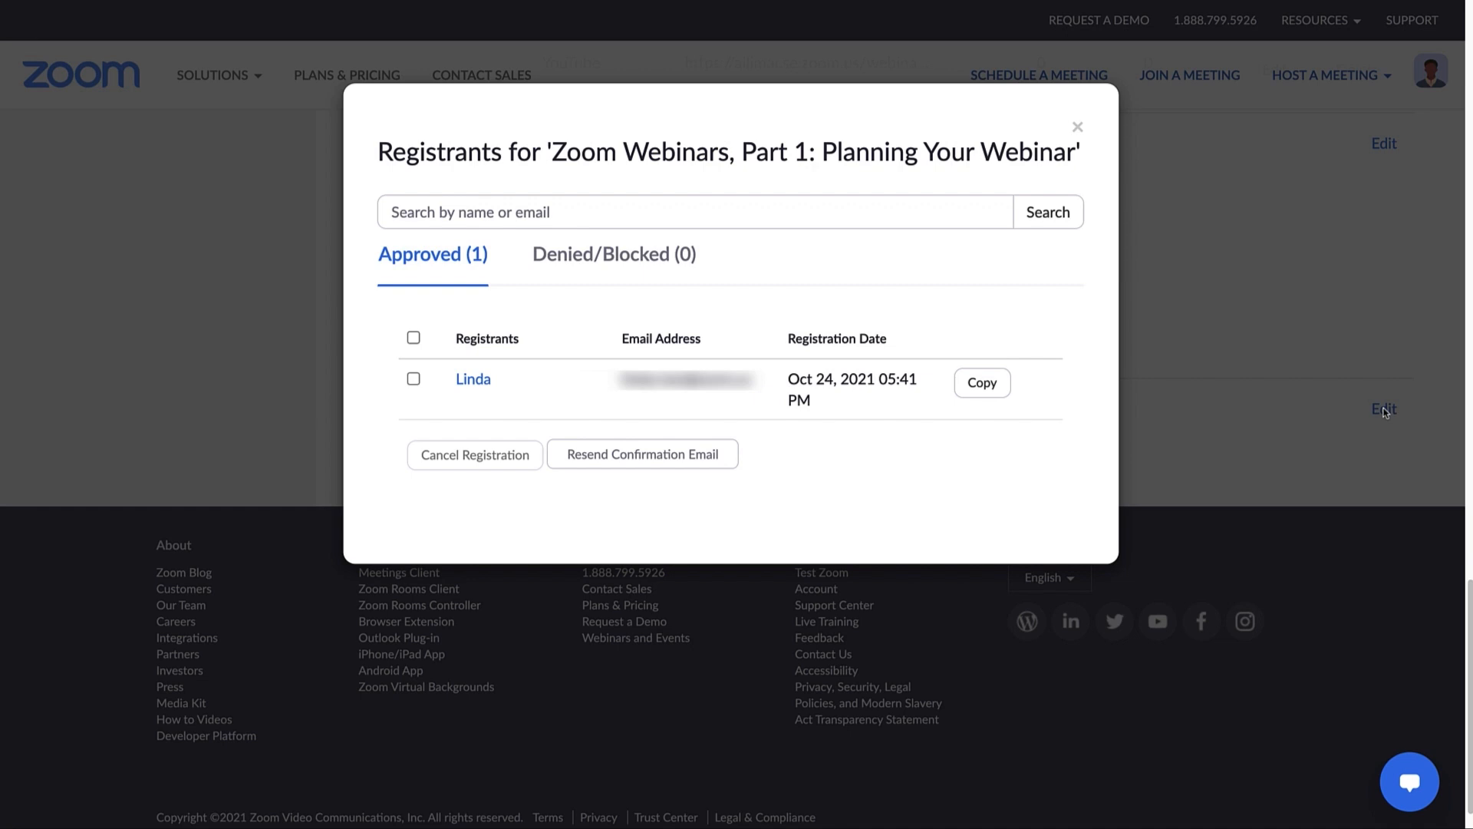
pyautogui.click(413, 378)
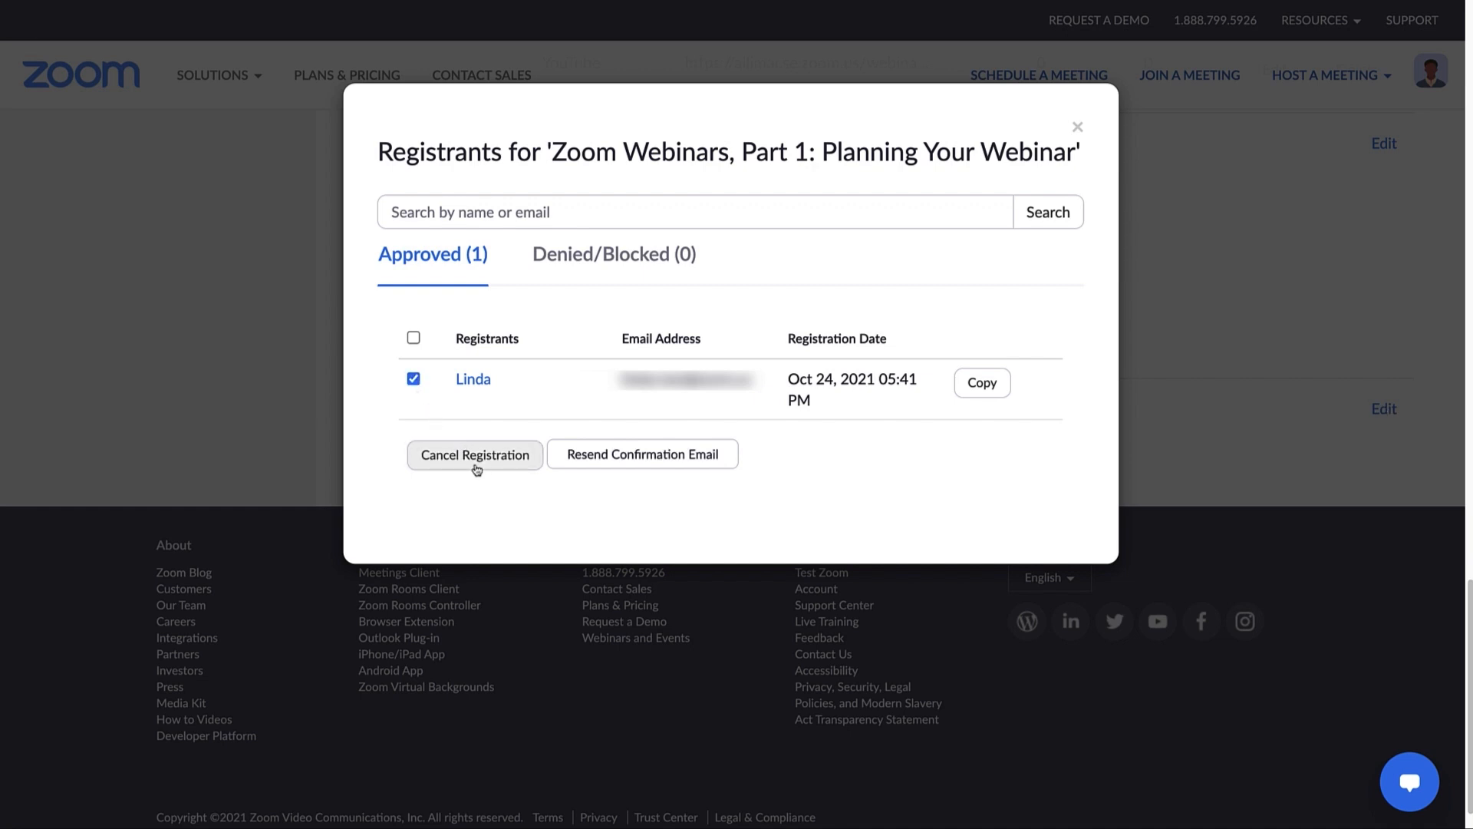
pyautogui.click(474, 453)
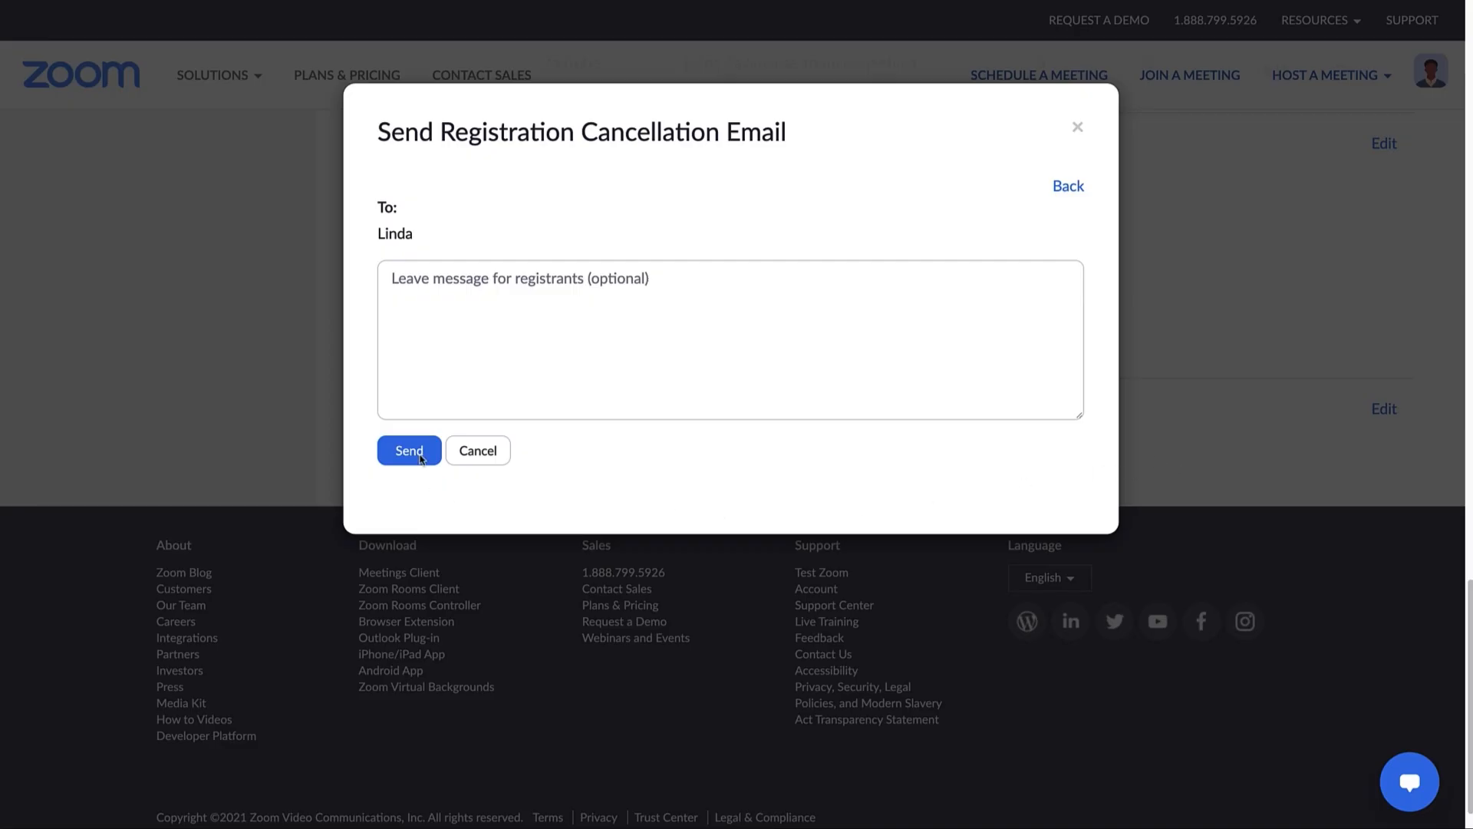
# Send and confirm Linda's registration cancellation email
pyautogui.click(730, 339)
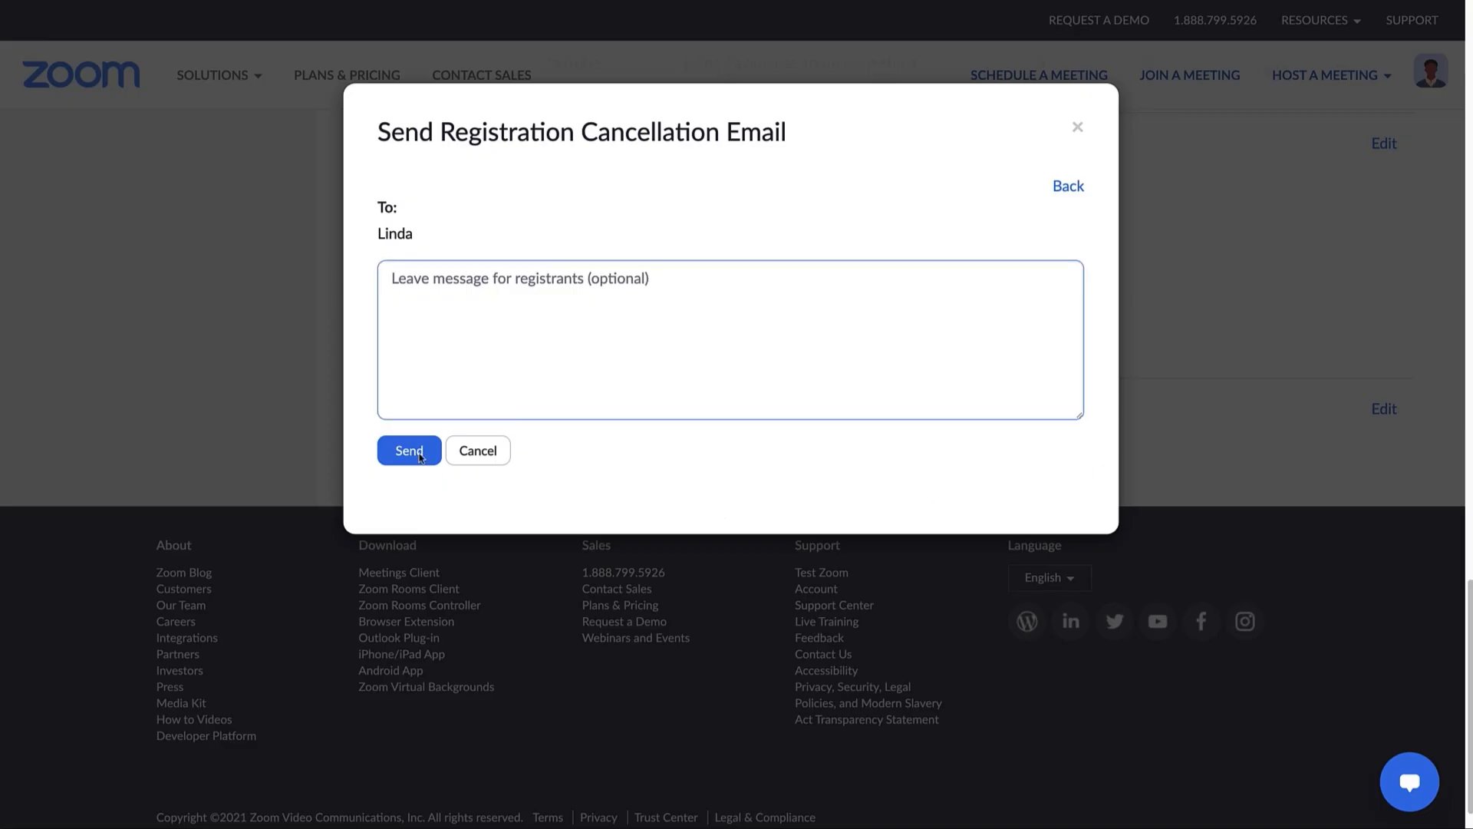
pyautogui.click(409, 450)
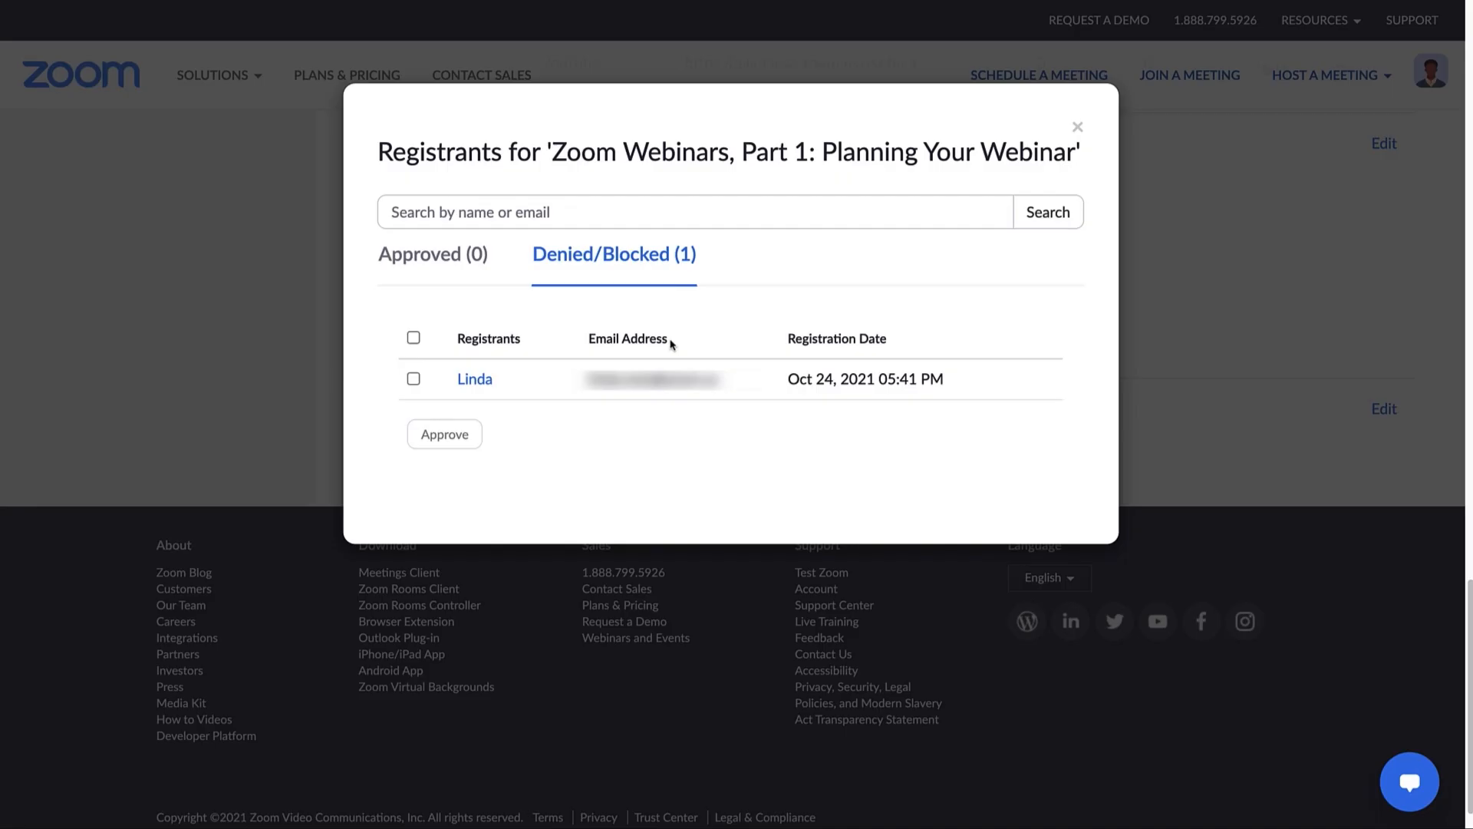
# Select Linda on the Denied/Blocked tab and approve her registration
pyautogui.click(413, 378)
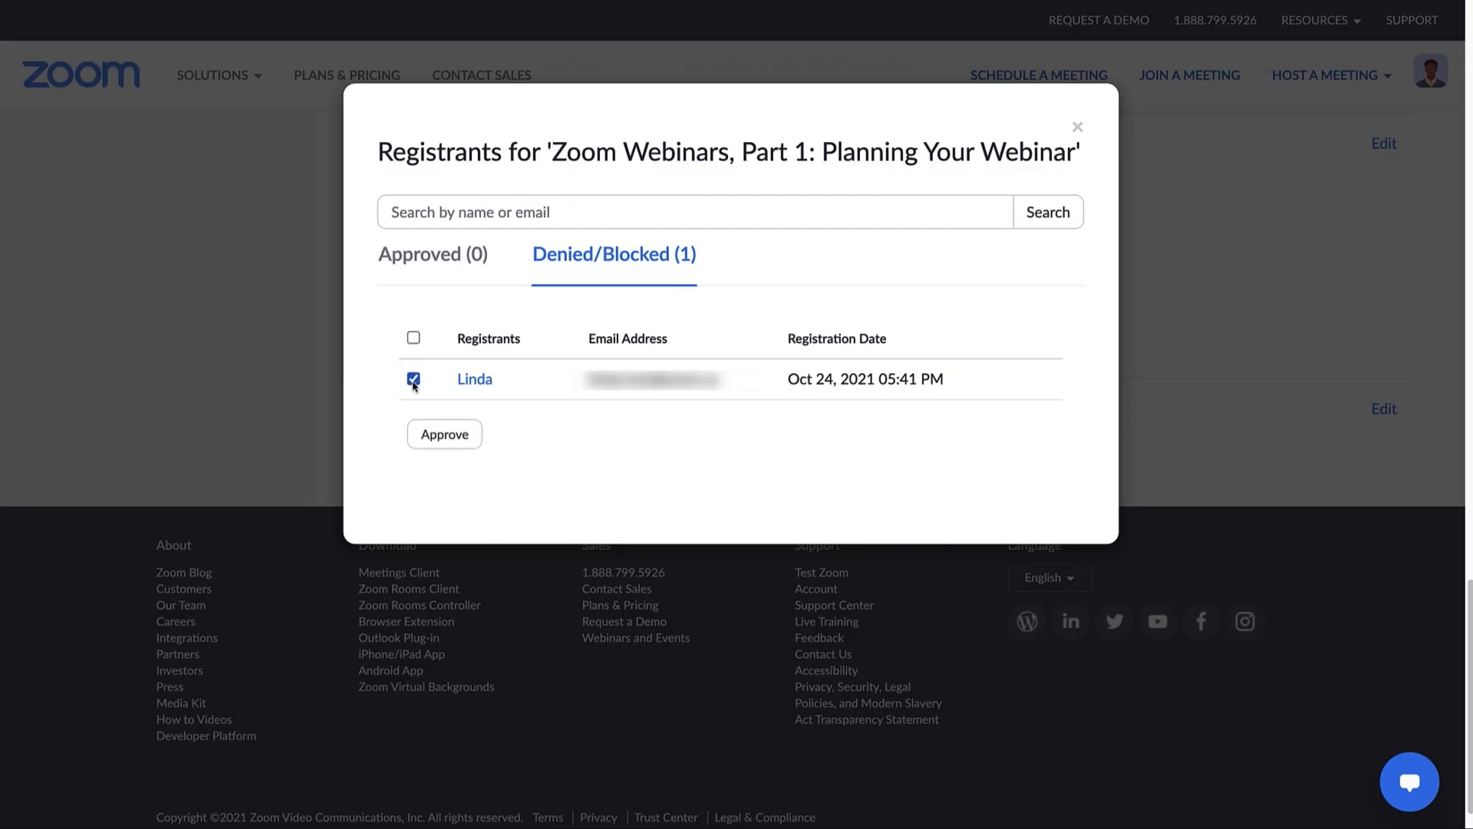
pyautogui.click(444, 432)
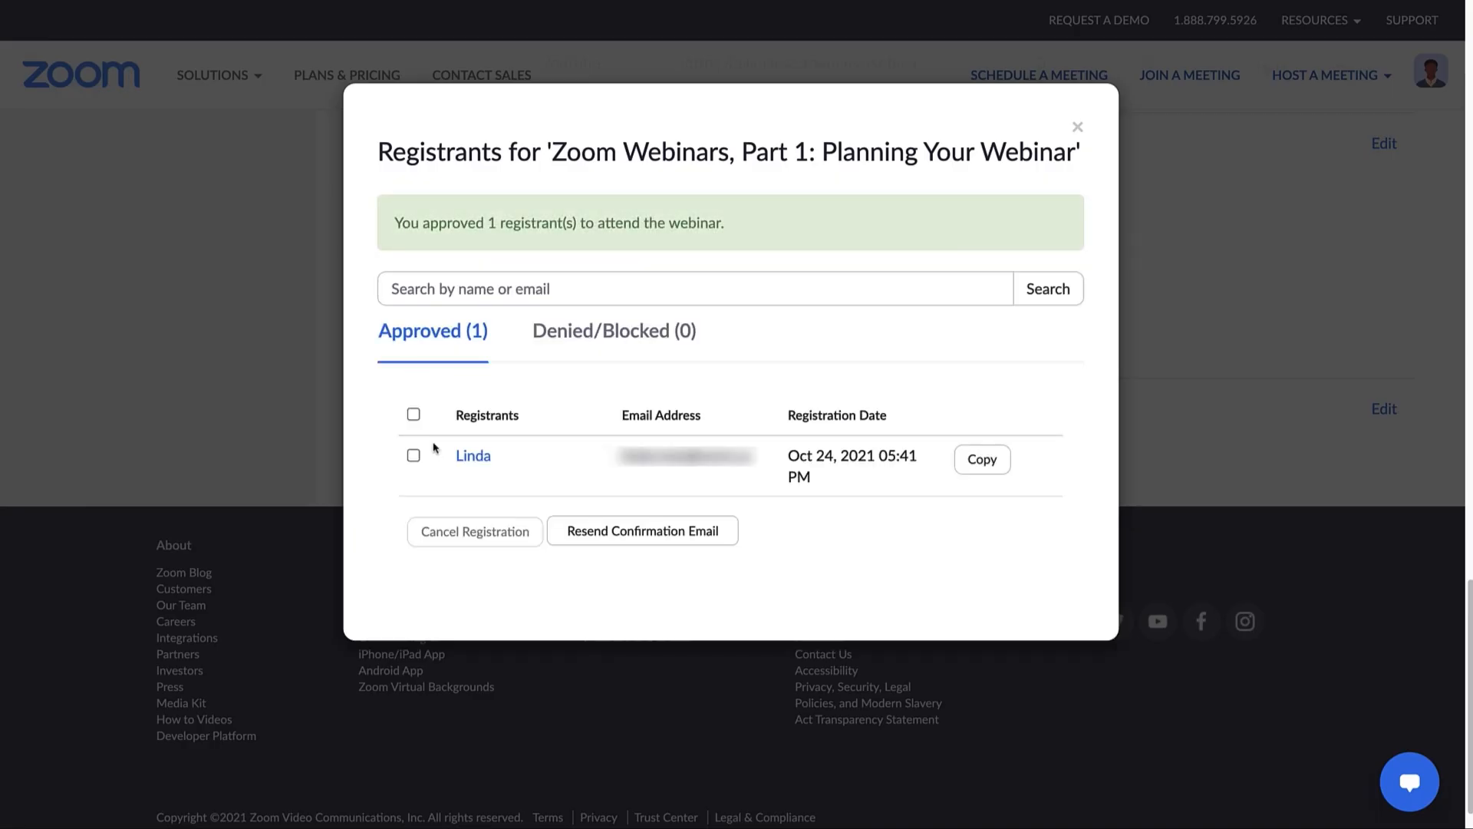